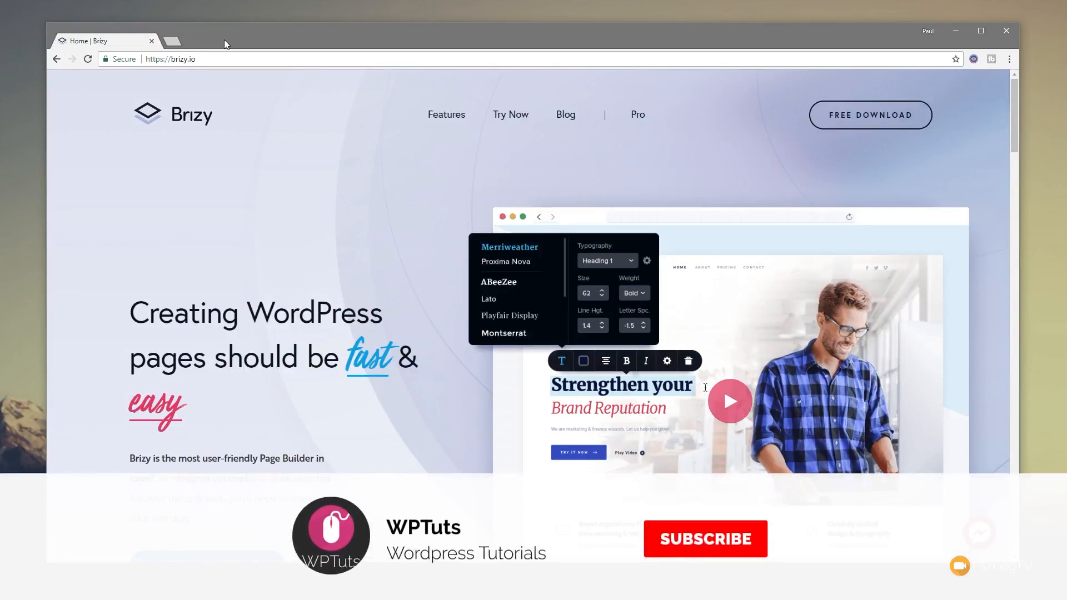
# Launch the Brizy demo editor from brizy.io's Try Now in a new tab.
pyautogui.click(704, 539)
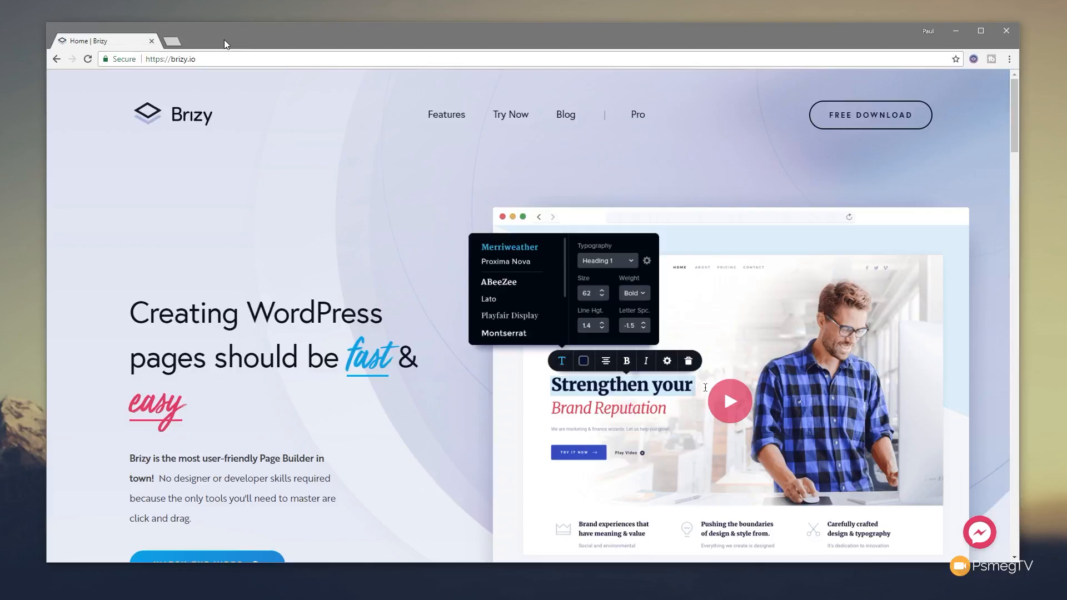
pyautogui.moveTo(179, 120)
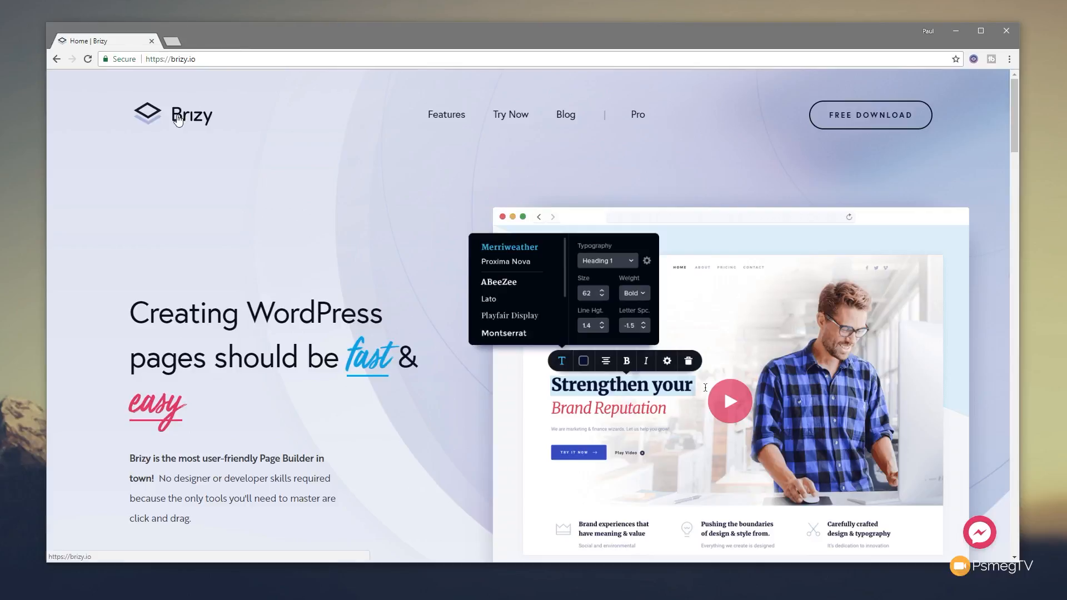
pyautogui.moveTo(510, 119)
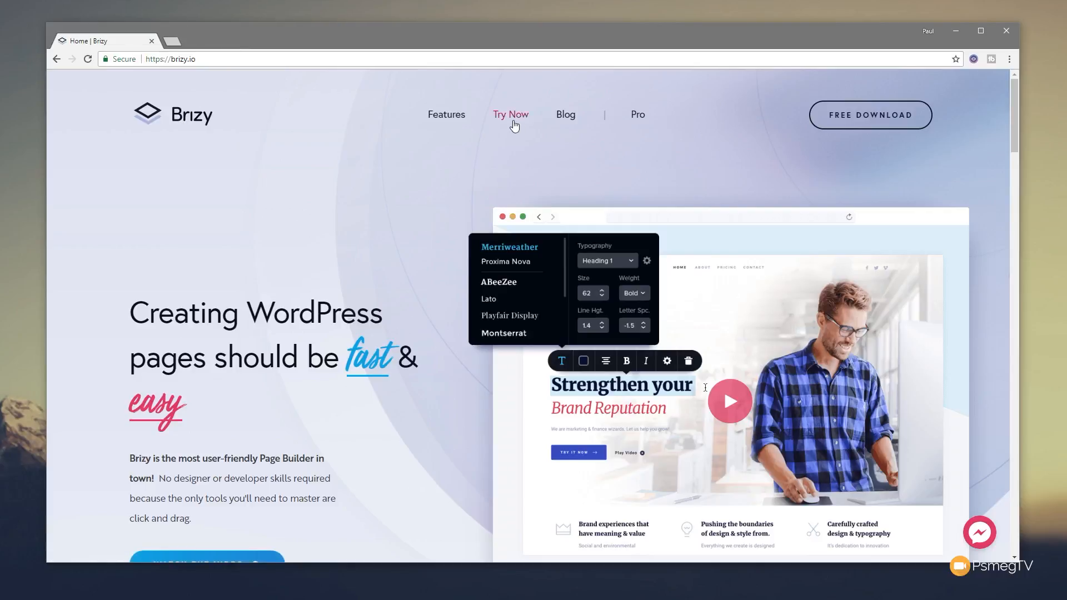
pyautogui.click(510, 114)
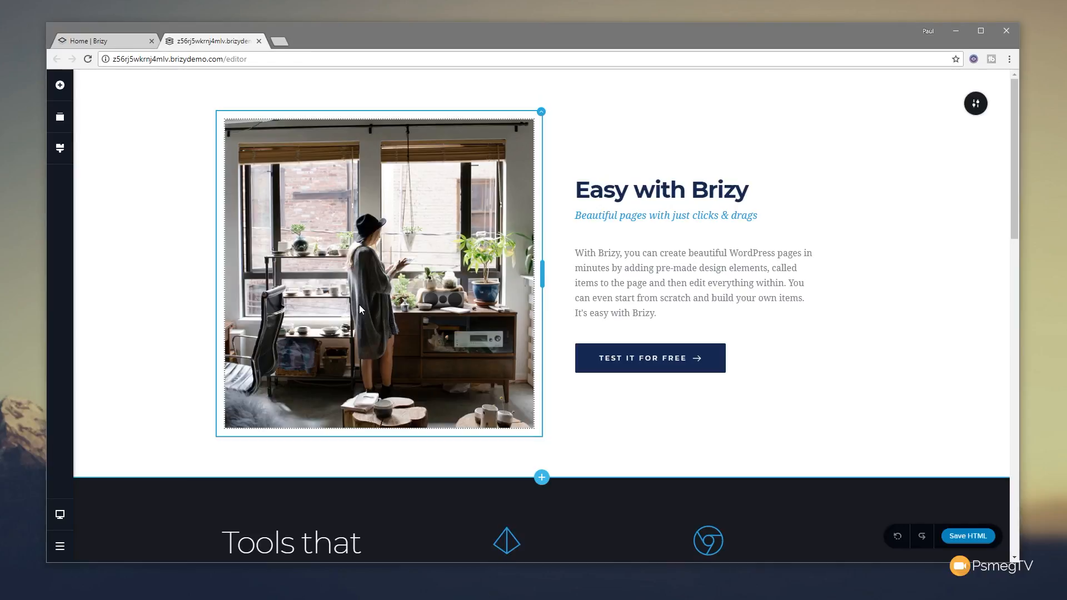
# Delete the sample 'Easy with Brizy' block from the demo page.
pyautogui.click(135, 180)
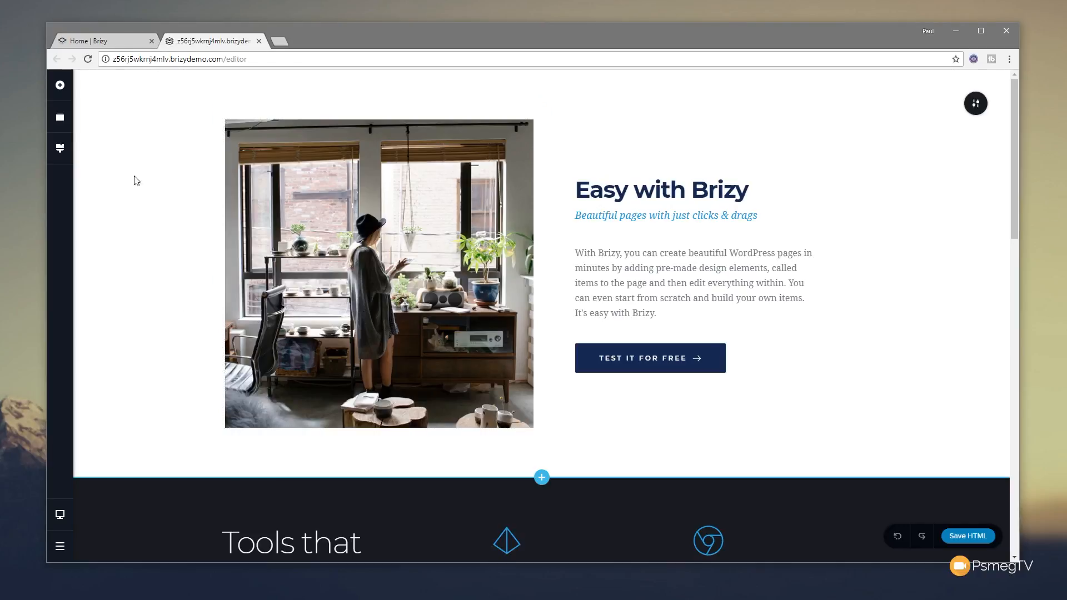
pyautogui.scroll(-3)
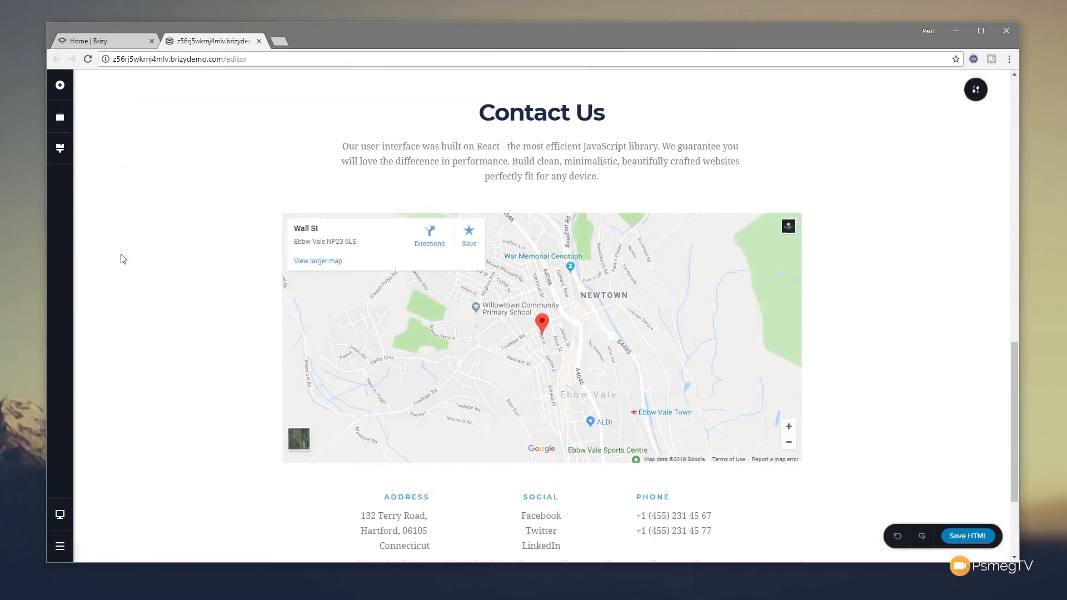
pyautogui.scroll(3)
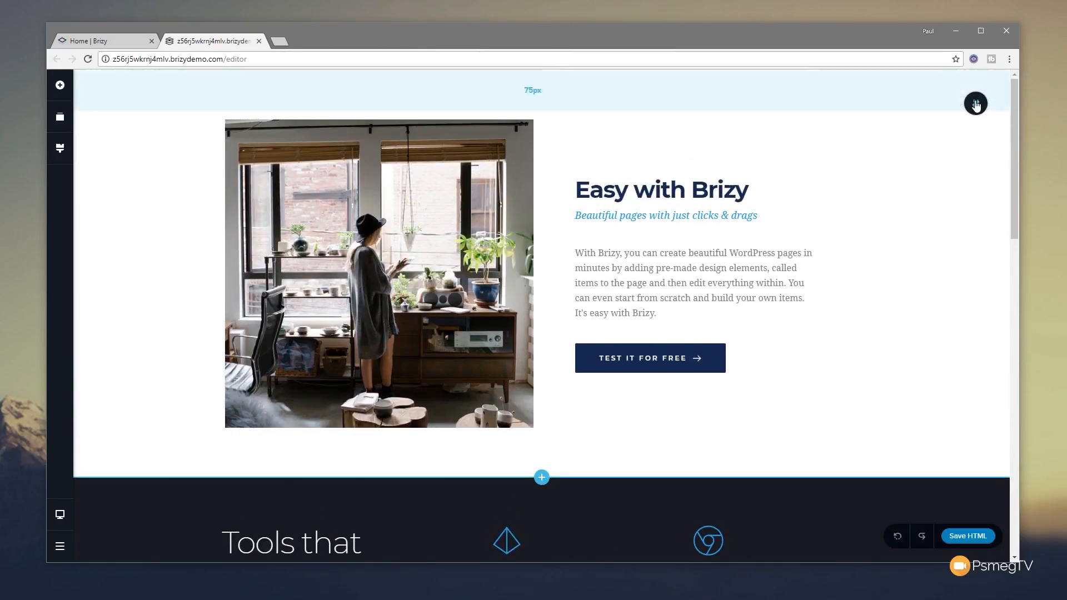
pyautogui.click(975, 103)
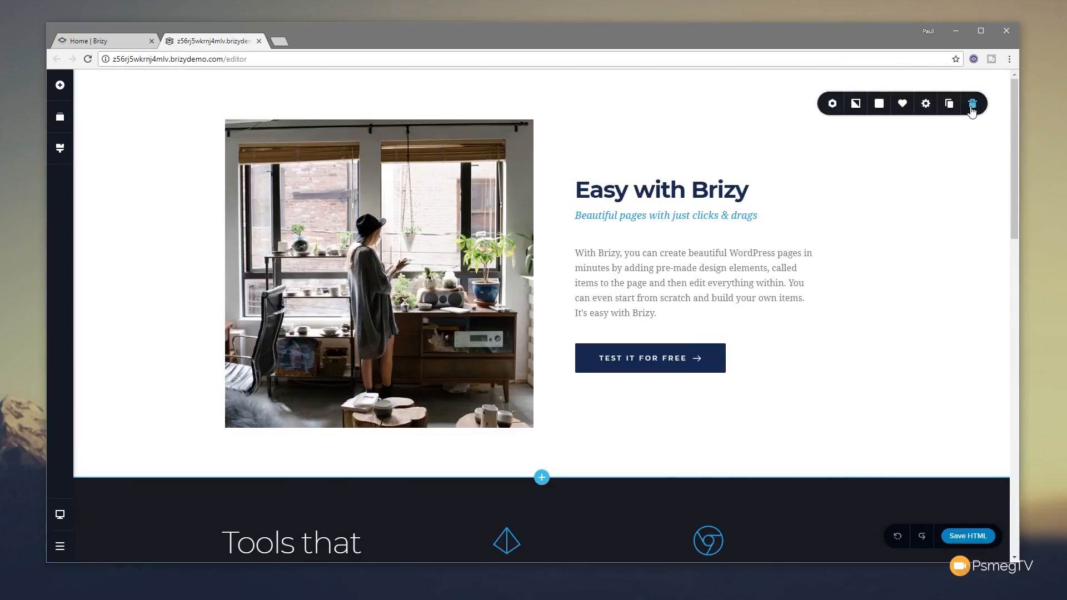
pyautogui.click(972, 103)
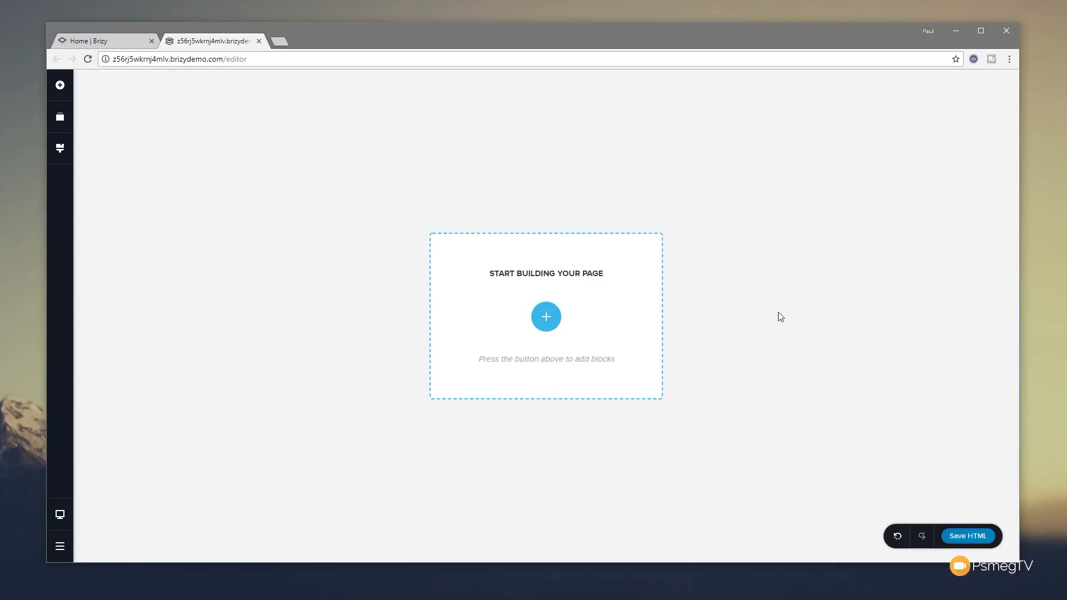
pyautogui.moveTo(778, 320)
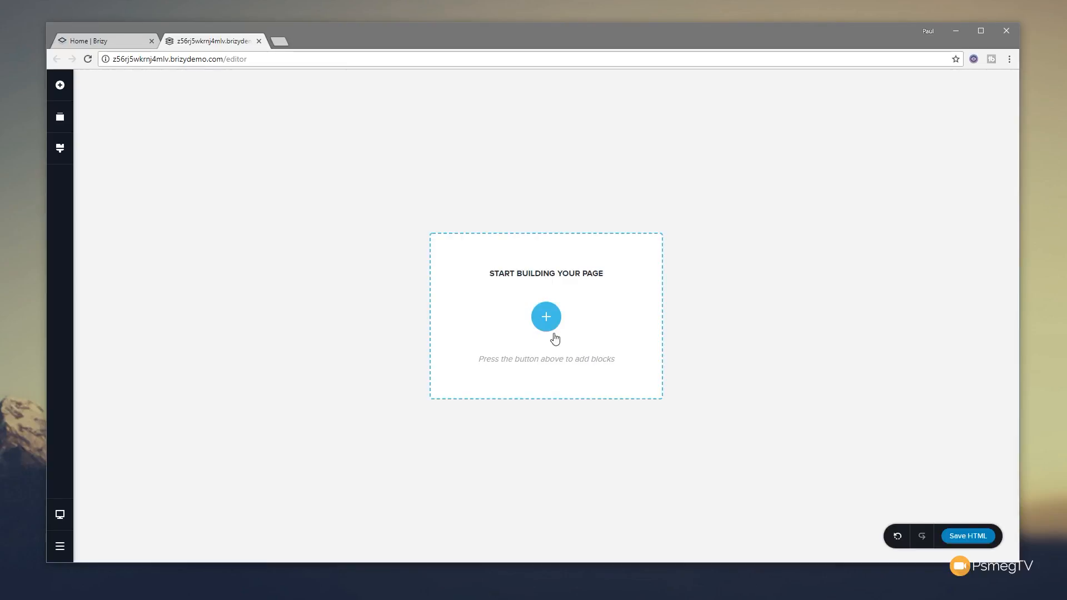
# Insert a hero header block from the dark-styled, category-filtered block library.
pyautogui.click(545, 316)
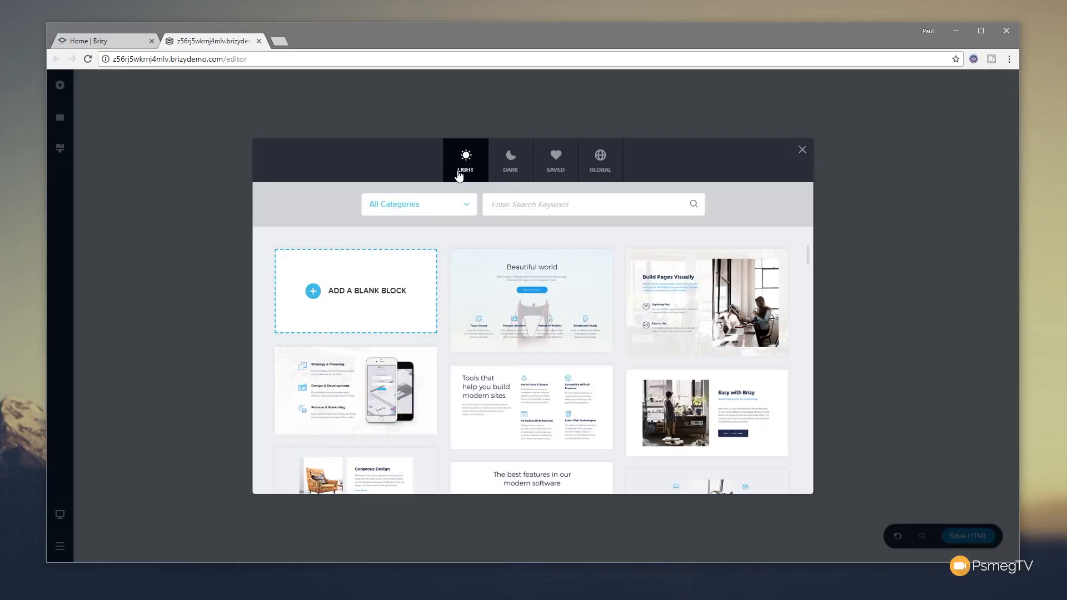
pyautogui.moveTo(599, 176)
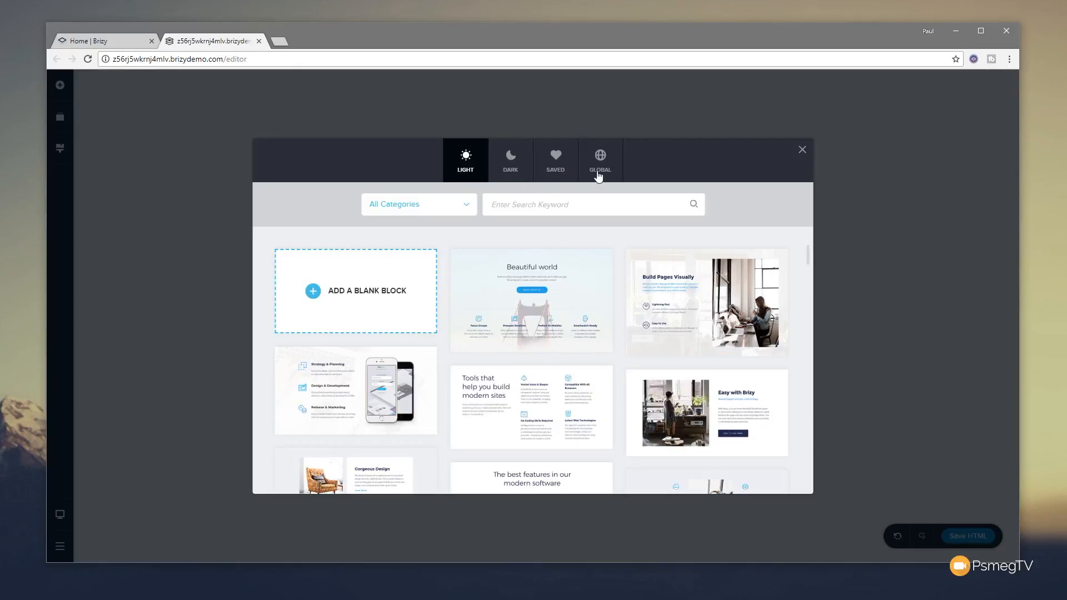
pyautogui.moveTo(467, 188)
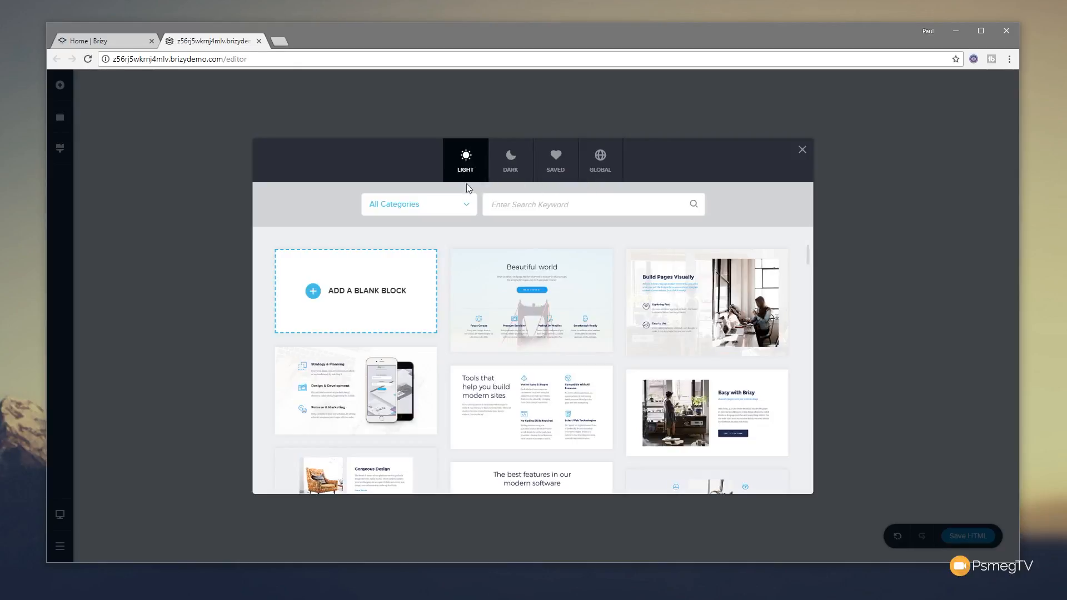
pyautogui.scroll(-3)
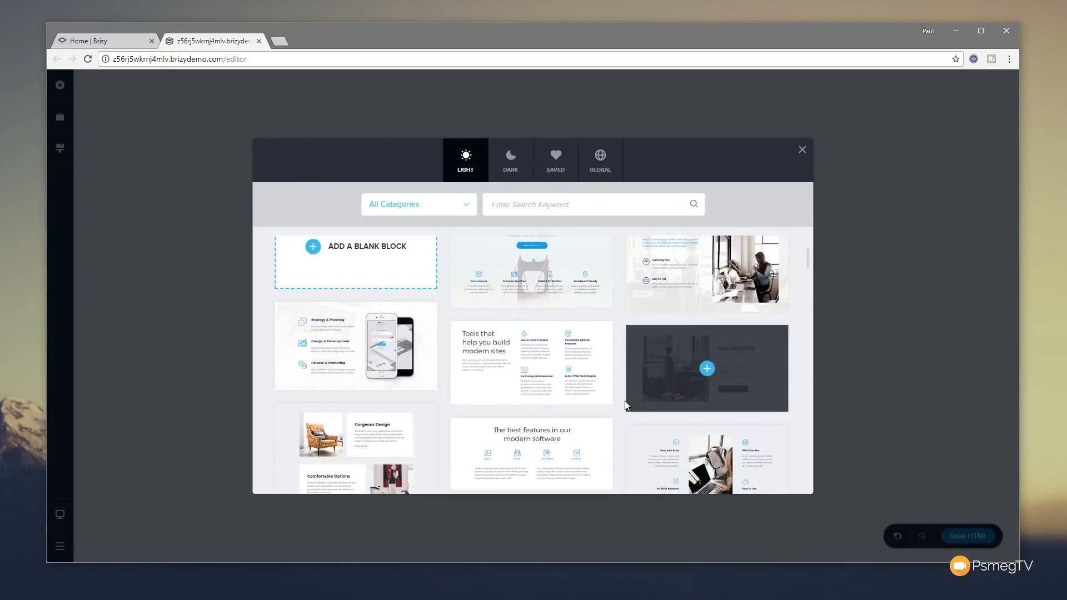
pyautogui.click(509, 158)
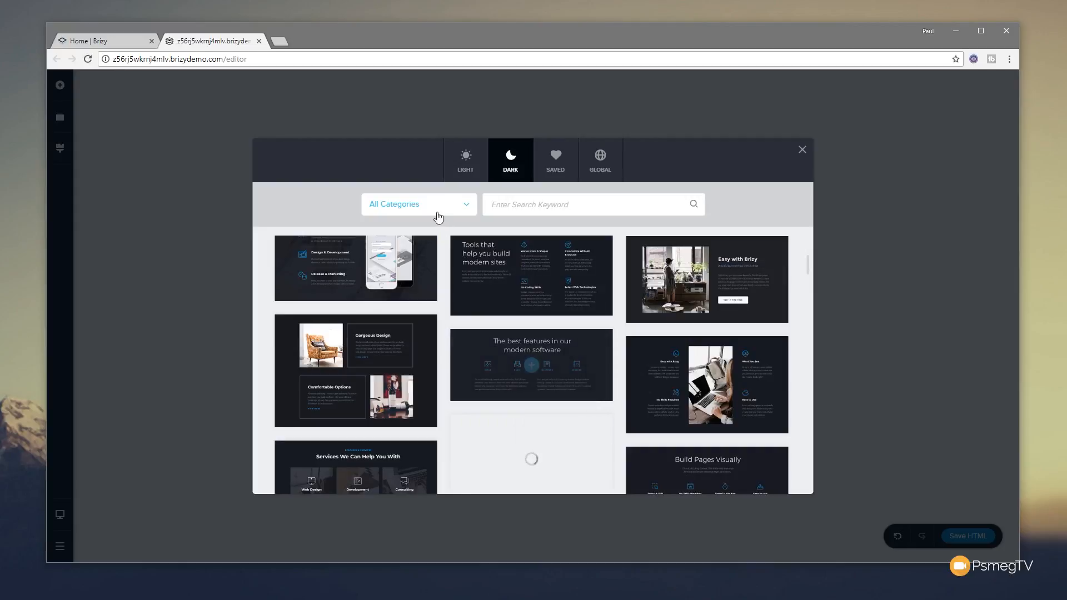
pyautogui.click(418, 204)
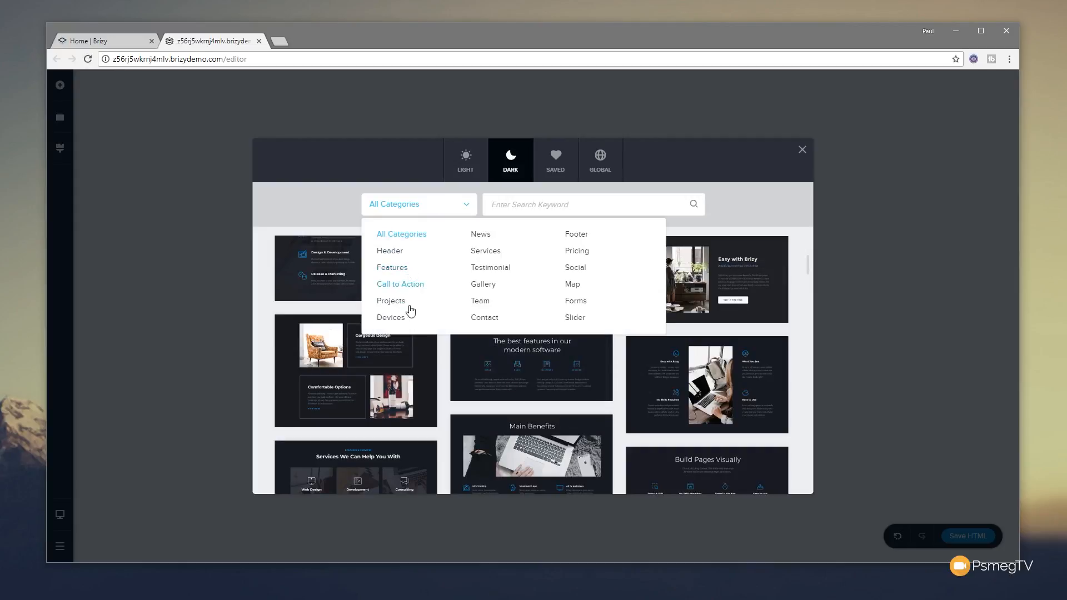
pyautogui.click(389, 250)
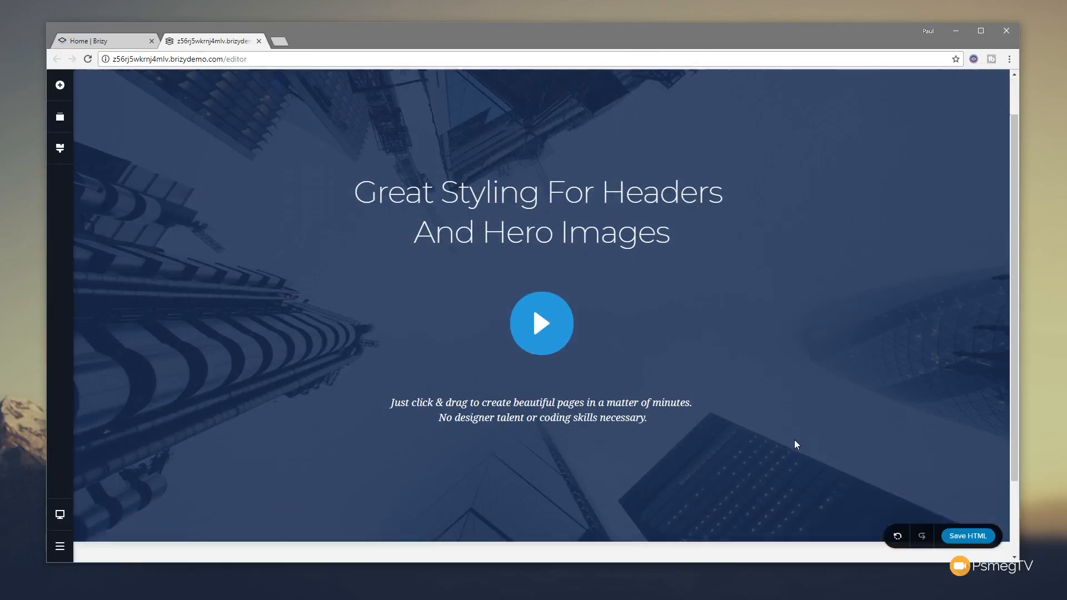
# Add the Strategy & Planning features block below the hero.
pyautogui.click(541, 503)
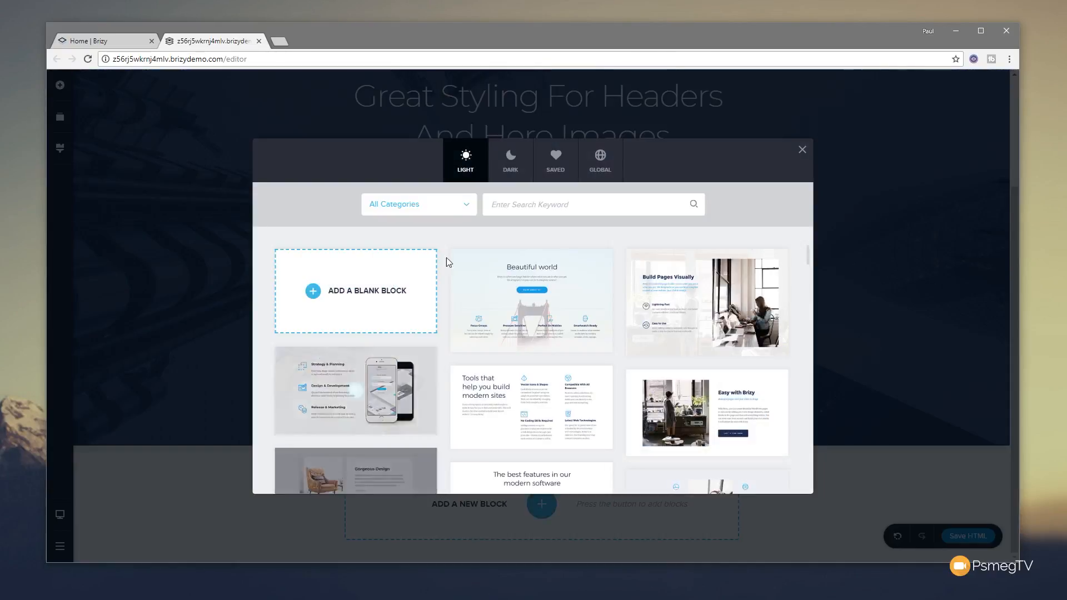
pyautogui.scroll(-3)
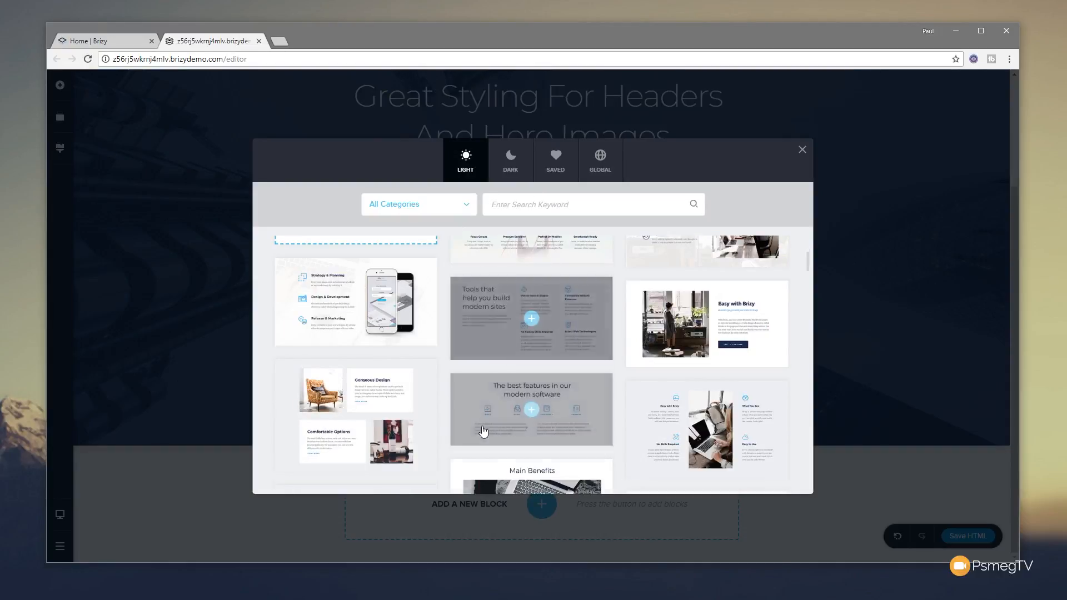
pyautogui.click(801, 148)
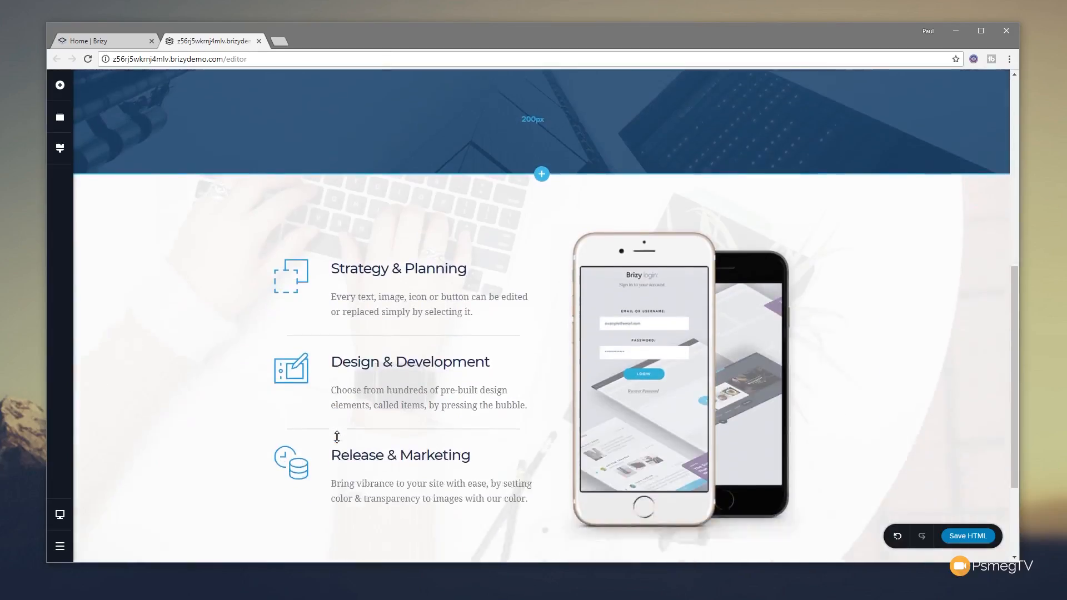
pyautogui.click(540, 174)
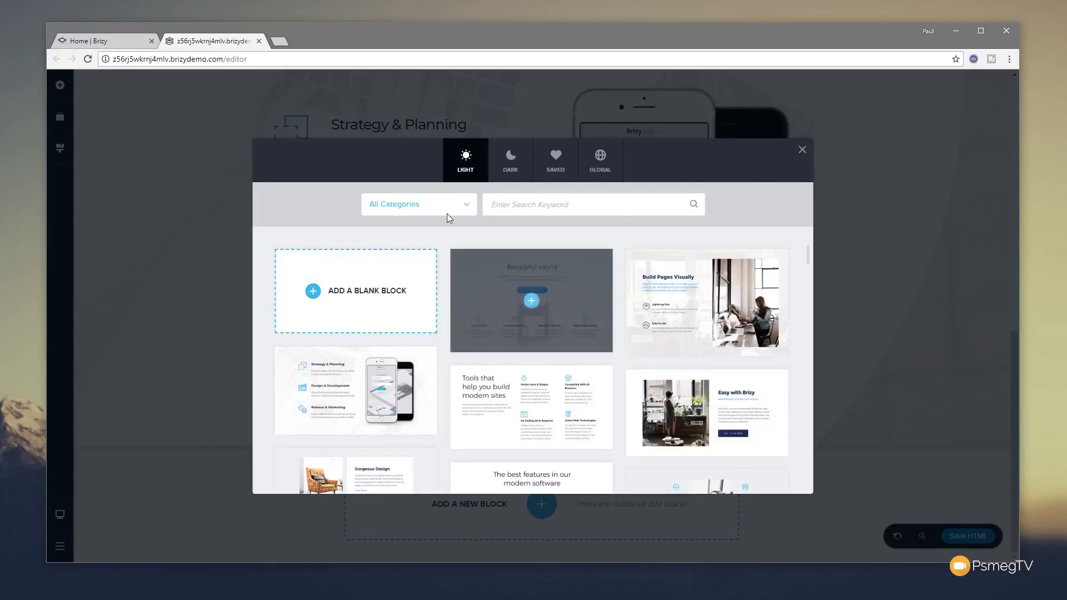
# Filter the block library to Testimonial and insert a testimonials block.
pyautogui.click(418, 203)
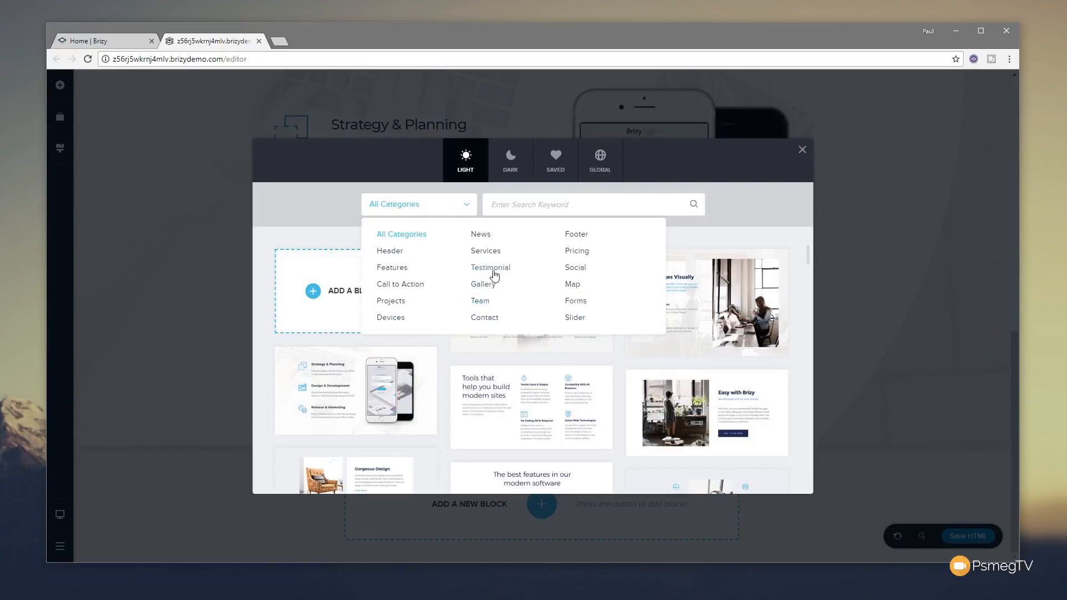
pyautogui.click(489, 267)
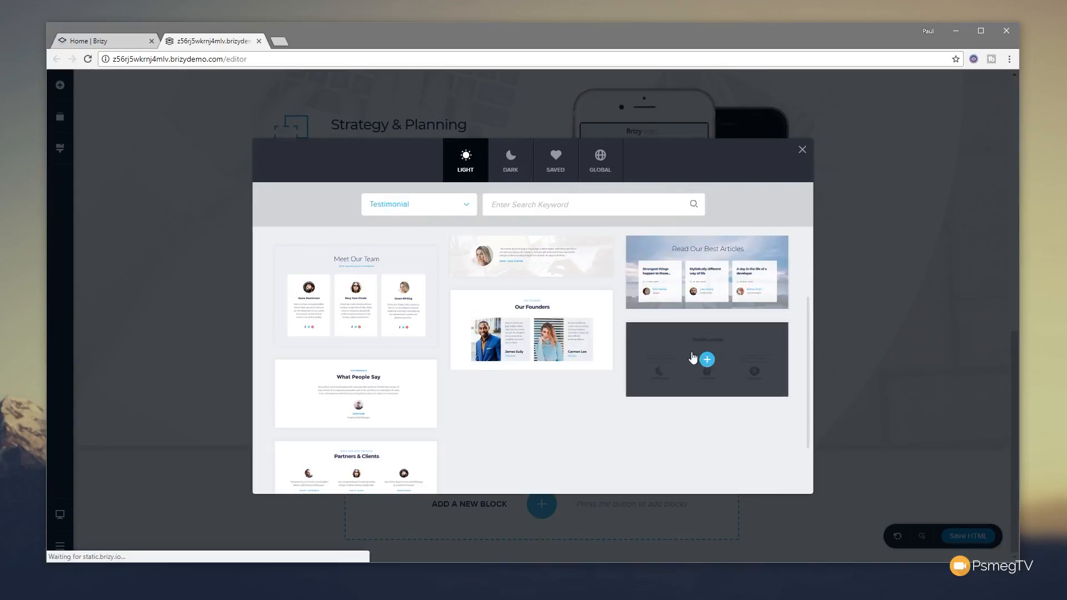
pyautogui.click(706, 359)
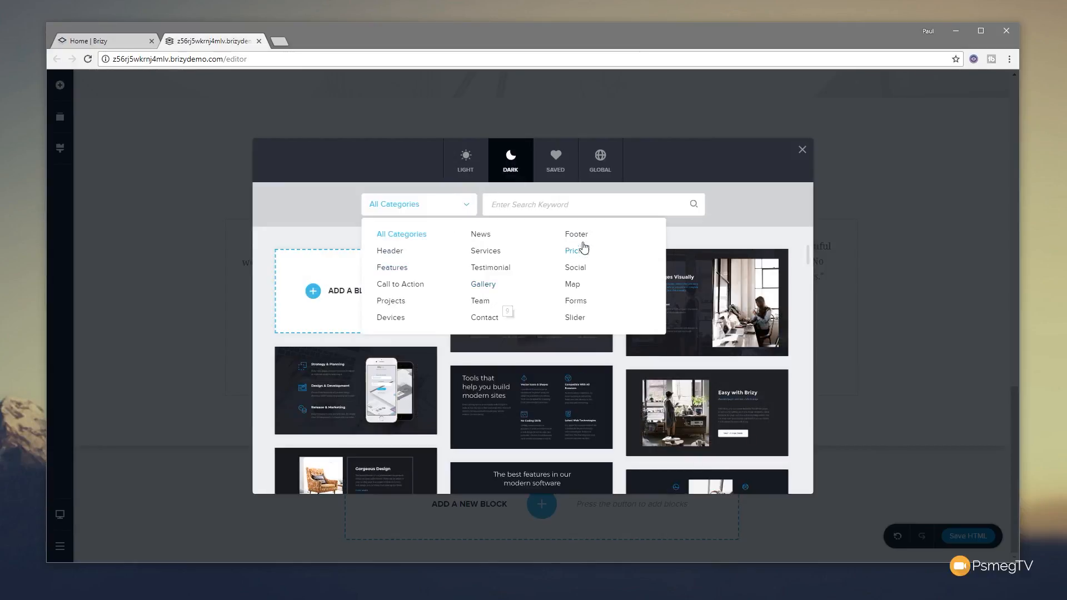
# Close the block library and scroll back up to the hero section.
pyautogui.click(576, 234)
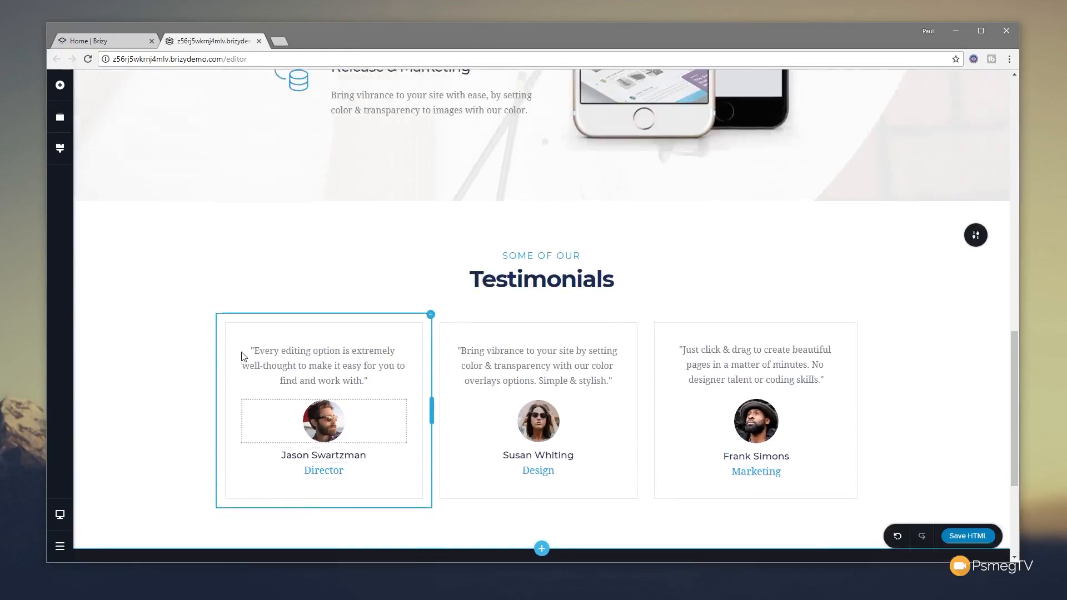
pyautogui.scroll(3)
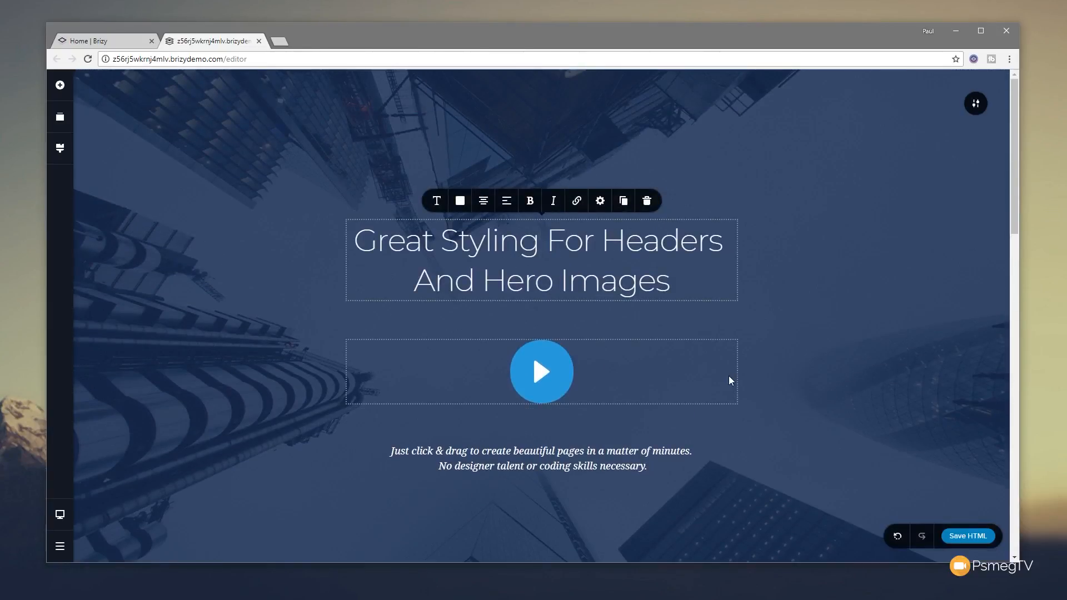
pyautogui.moveTo(802, 410)
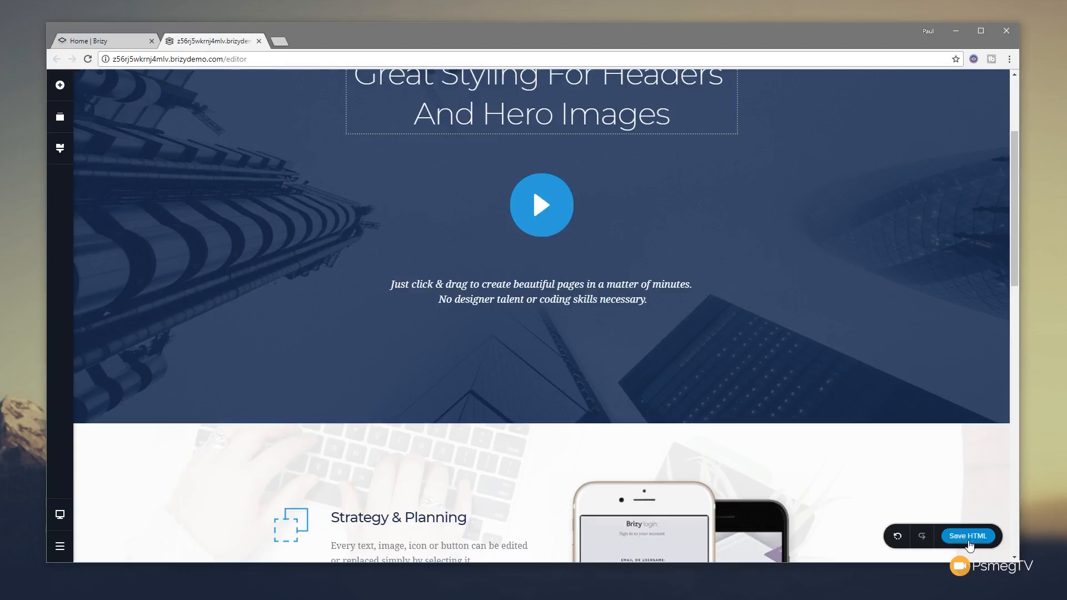
# Export the page with Save HTML and open the downloaded zip archive.
pyautogui.click(537, 75)
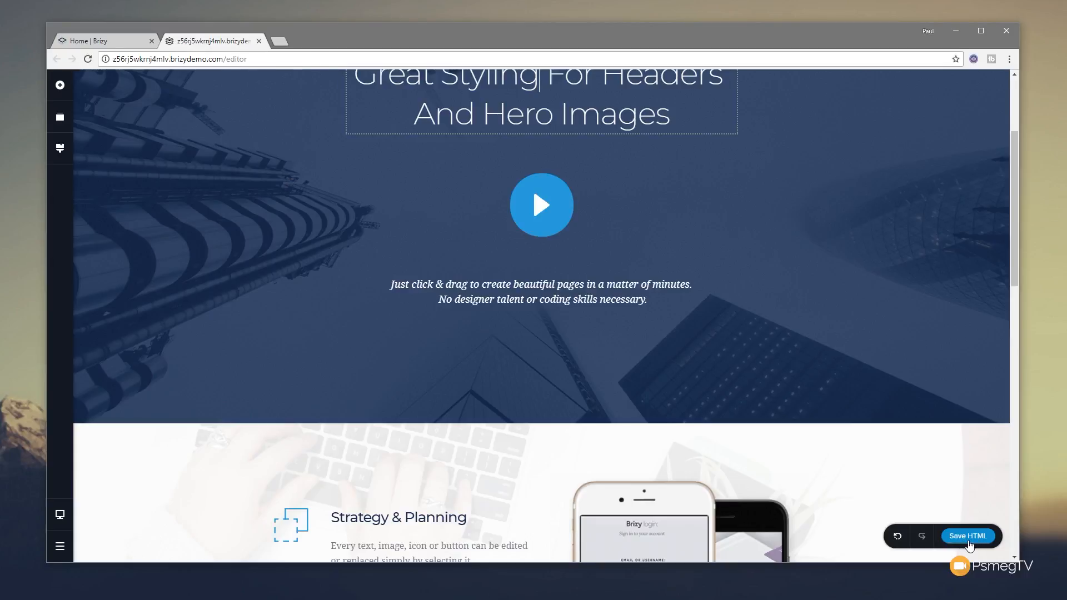
pyautogui.click(966, 536)
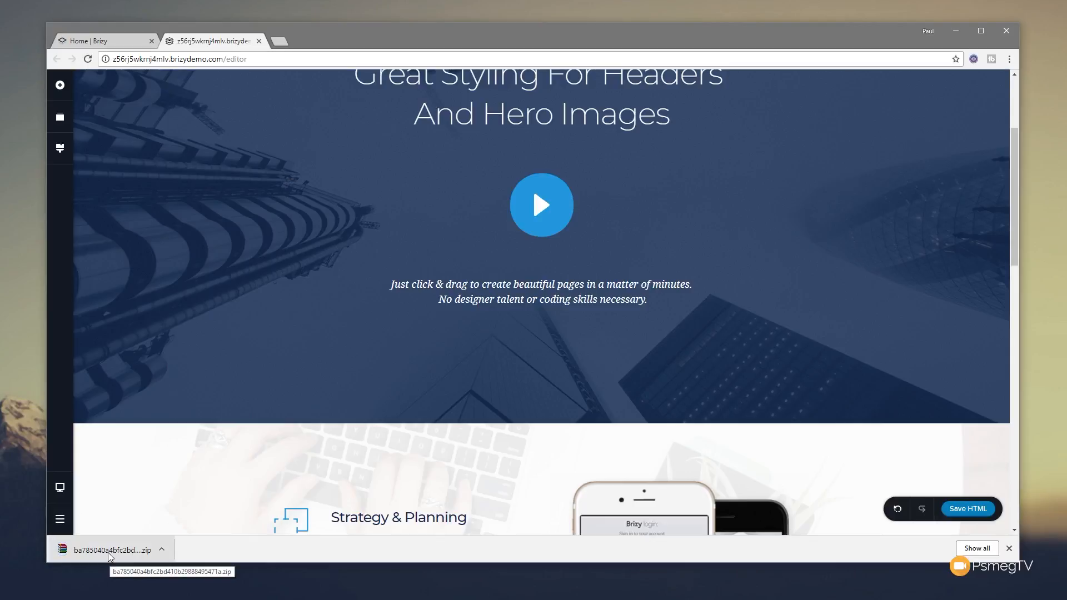
pyautogui.click(102, 549)
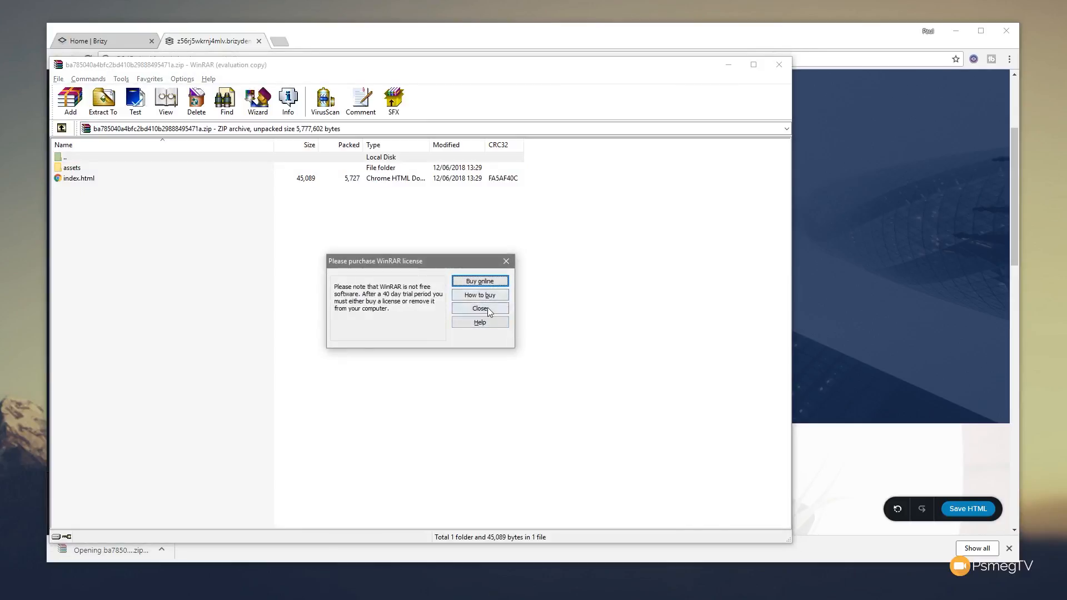
# Dismiss WinRAR's licence reminder and open the archive's index.html in the browser.
pyautogui.click(479, 308)
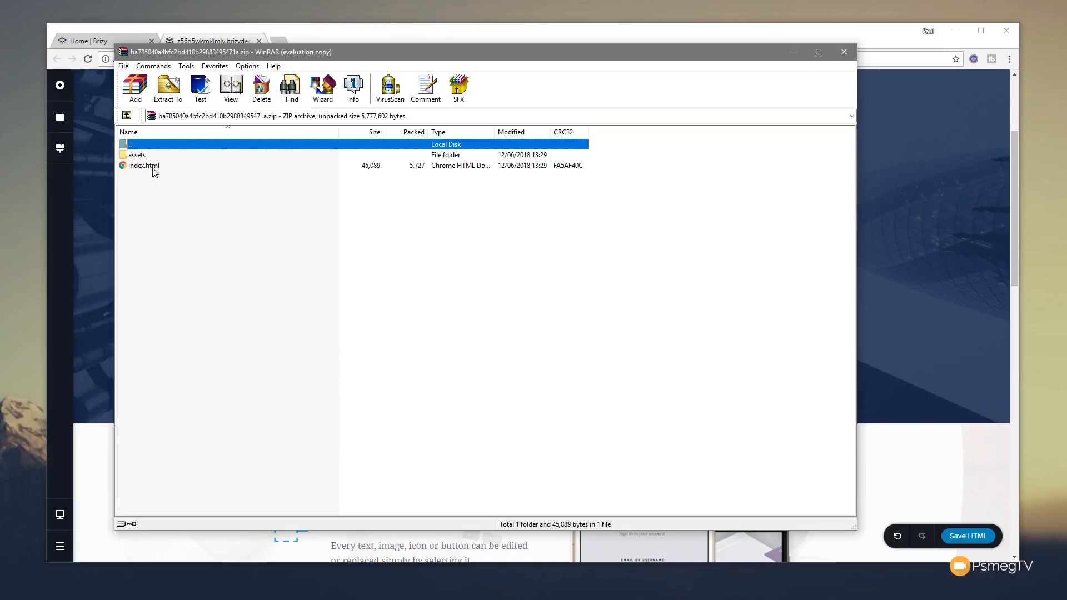
pyautogui.click(143, 166)
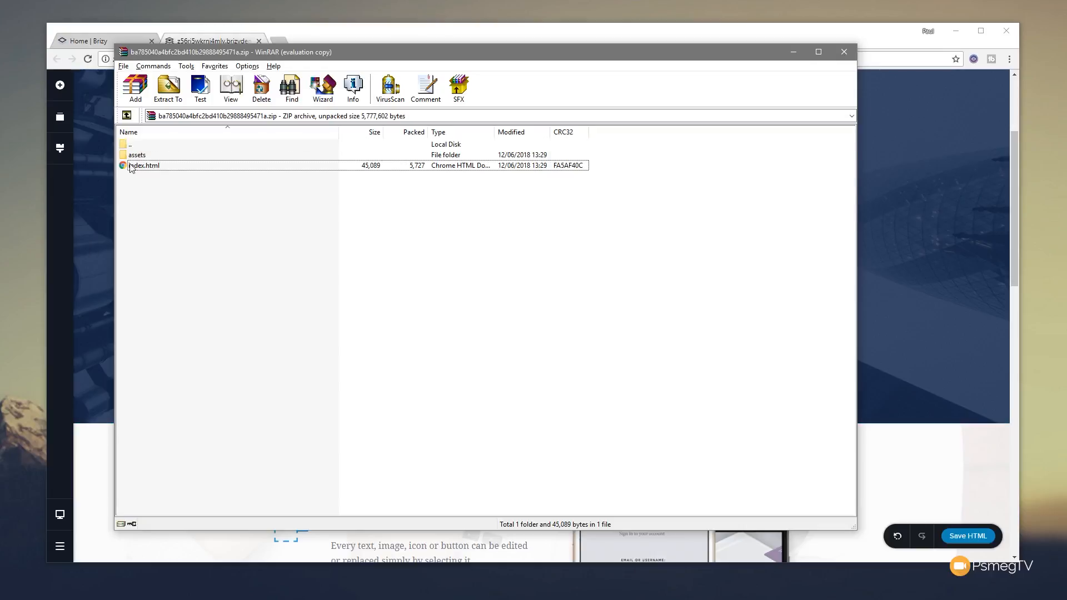
pyautogui.doubleClick(143, 166)
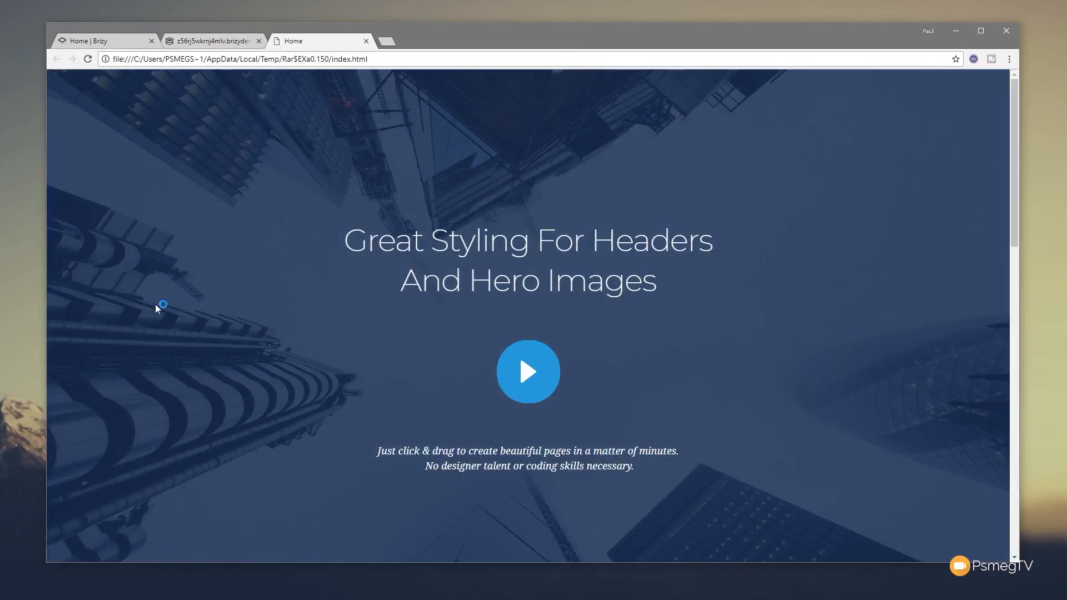
pyautogui.scroll(-3)
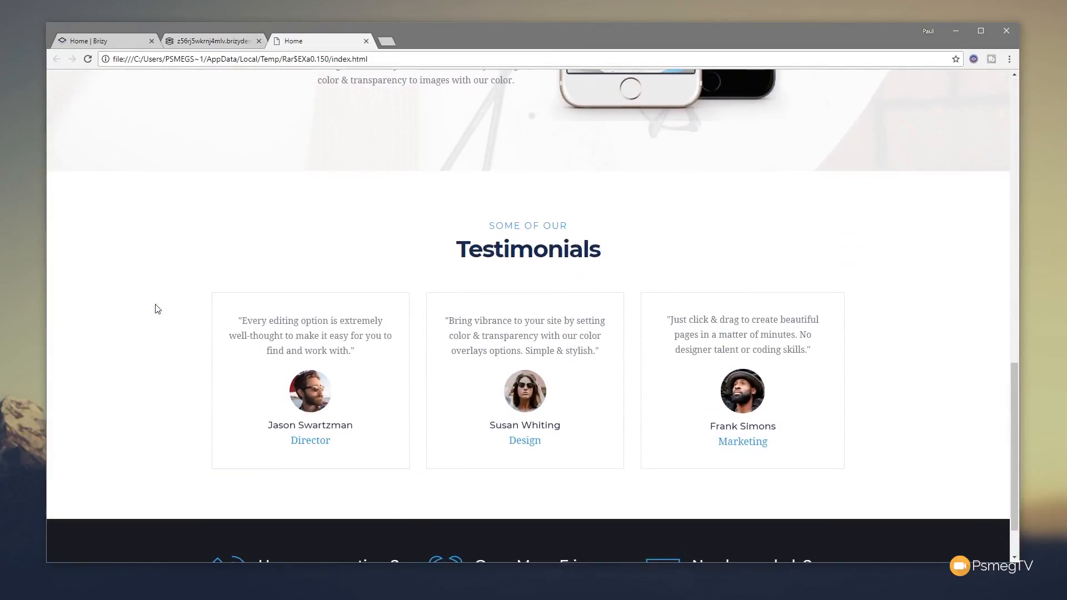
pyautogui.scroll(-3)
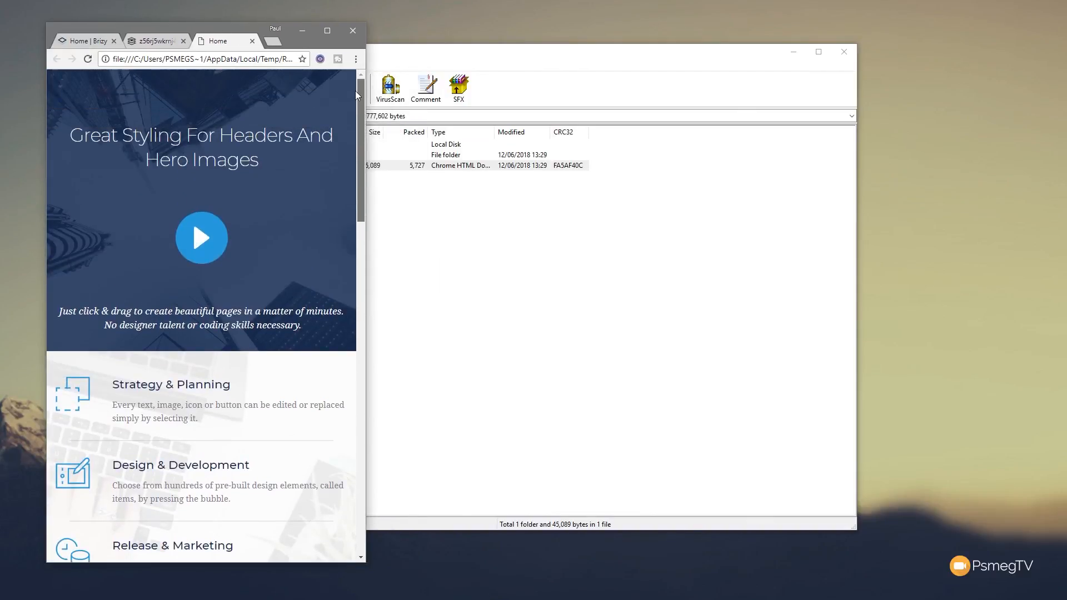
pyautogui.scroll(-3)
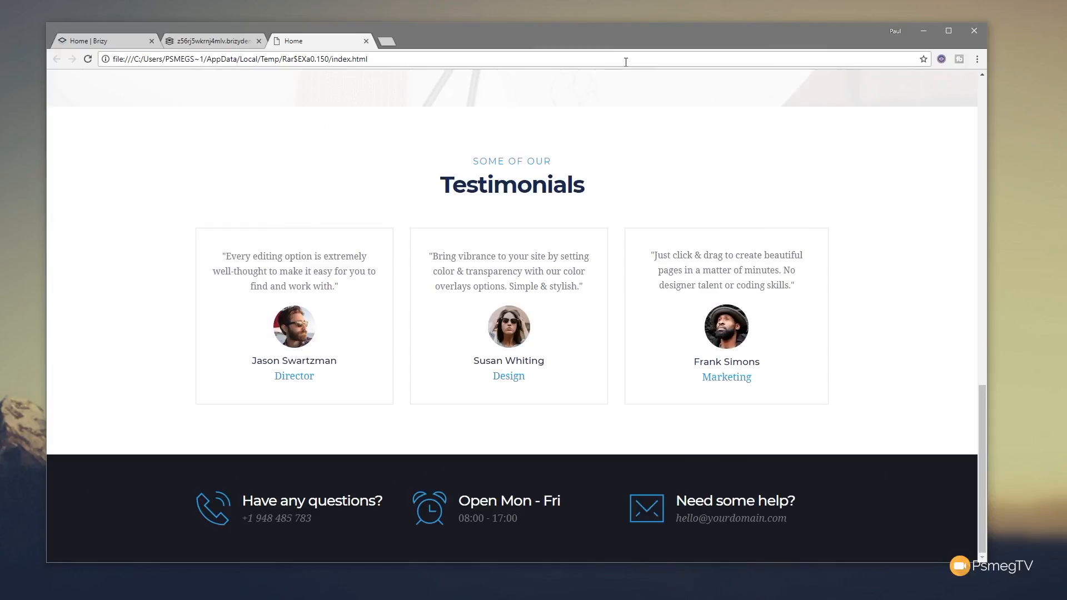
pyautogui.click(212, 41)
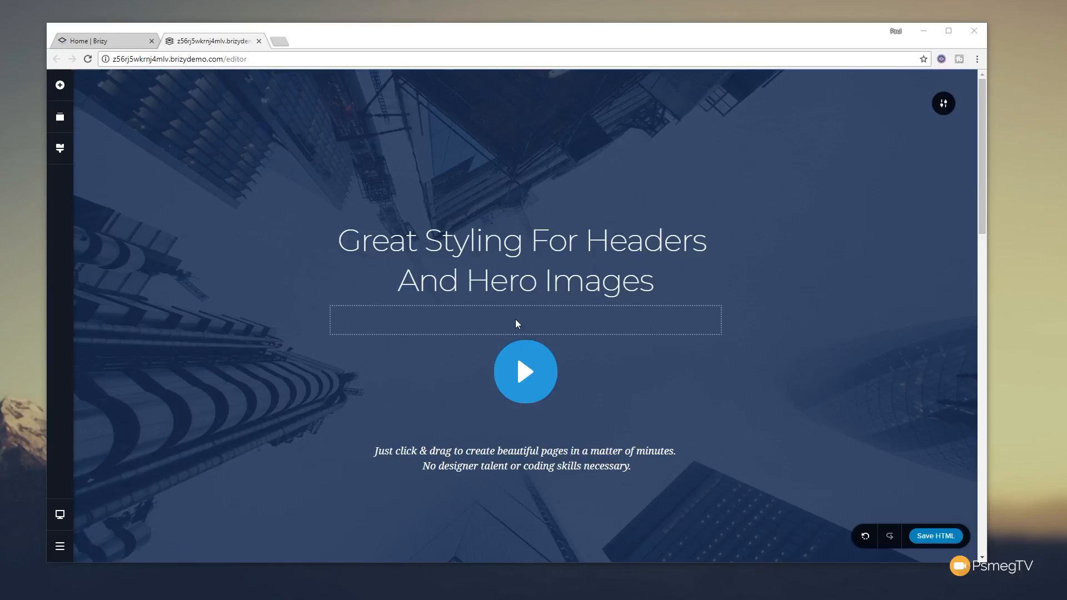
pyautogui.moveTo(803, 187)
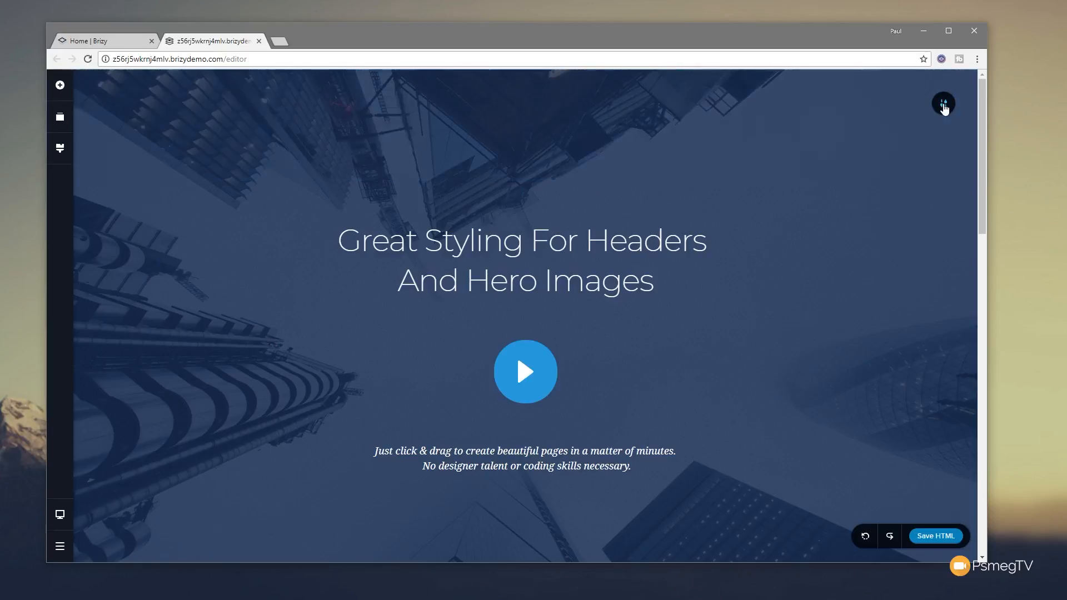
# Save the hero block from its toolbar options, then scroll down the page.
pyautogui.click(943, 103)
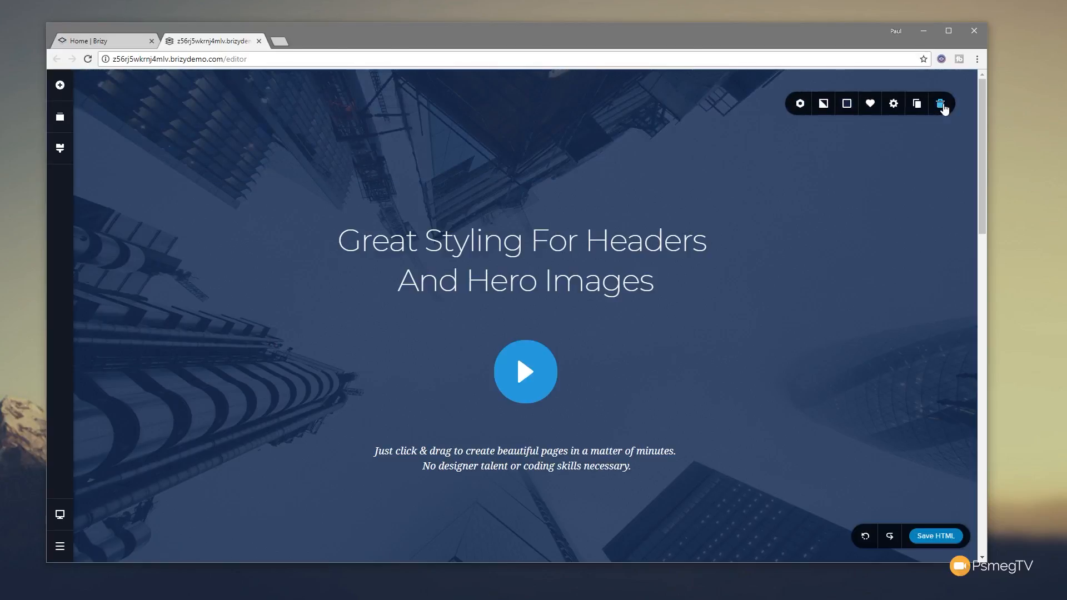
pyautogui.moveTo(942, 103)
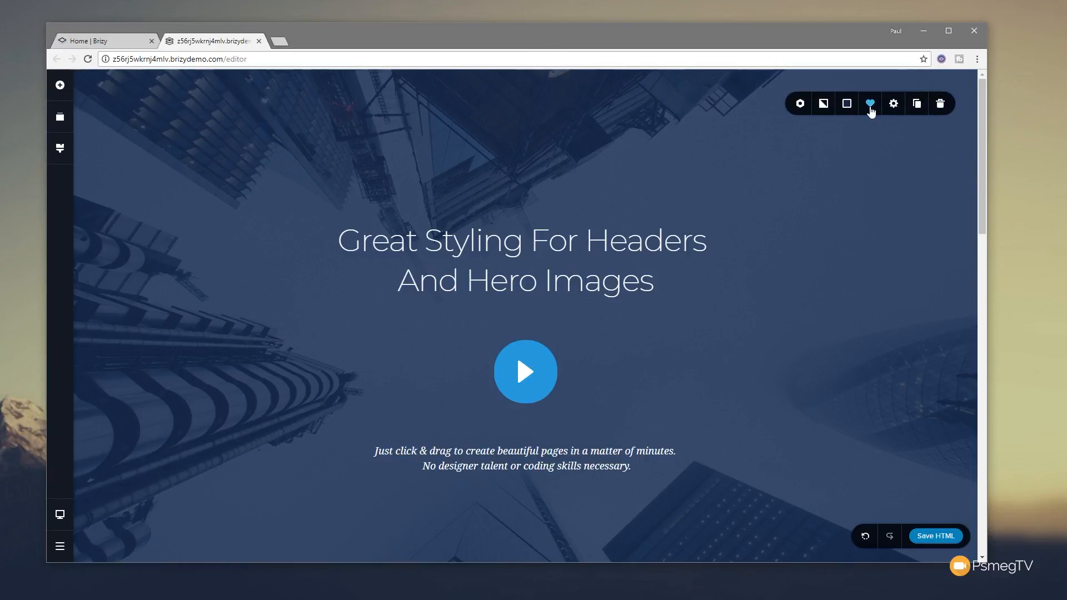
pyautogui.scroll(-3)
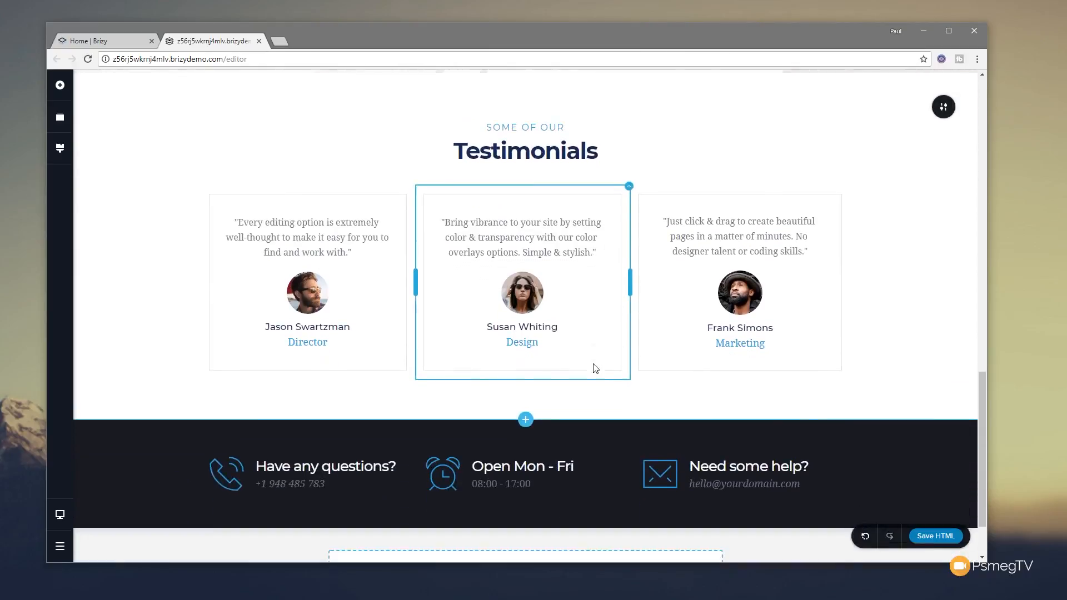
# Check the hero block under SAVED blocks, close the library, and switch to the Home | Brizy tab.
pyautogui.click(524, 418)
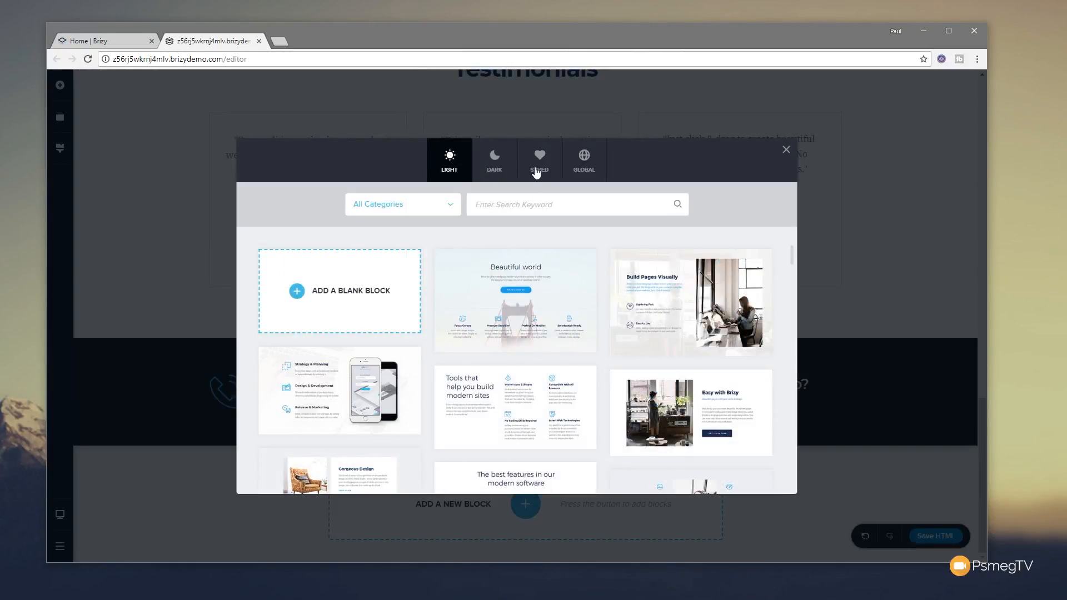
pyautogui.click(538, 159)
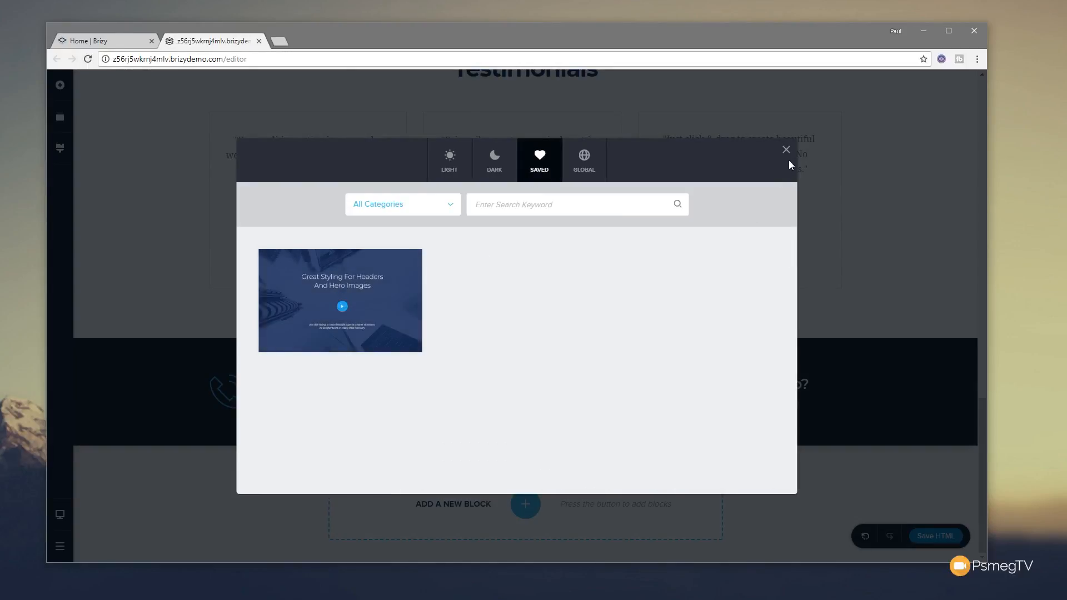
pyautogui.click(785, 149)
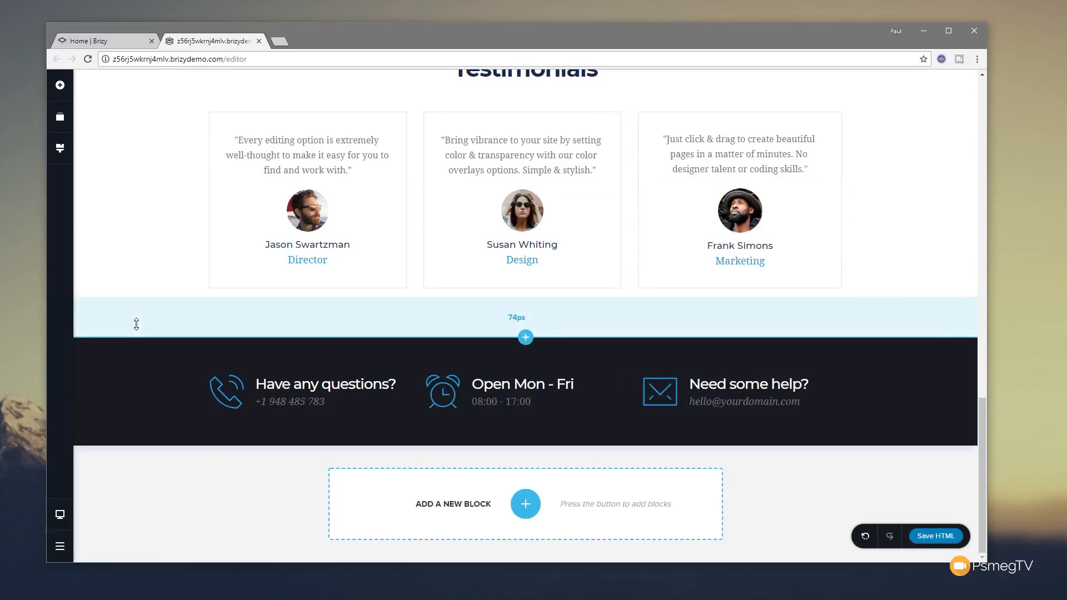
pyautogui.click(105, 40)
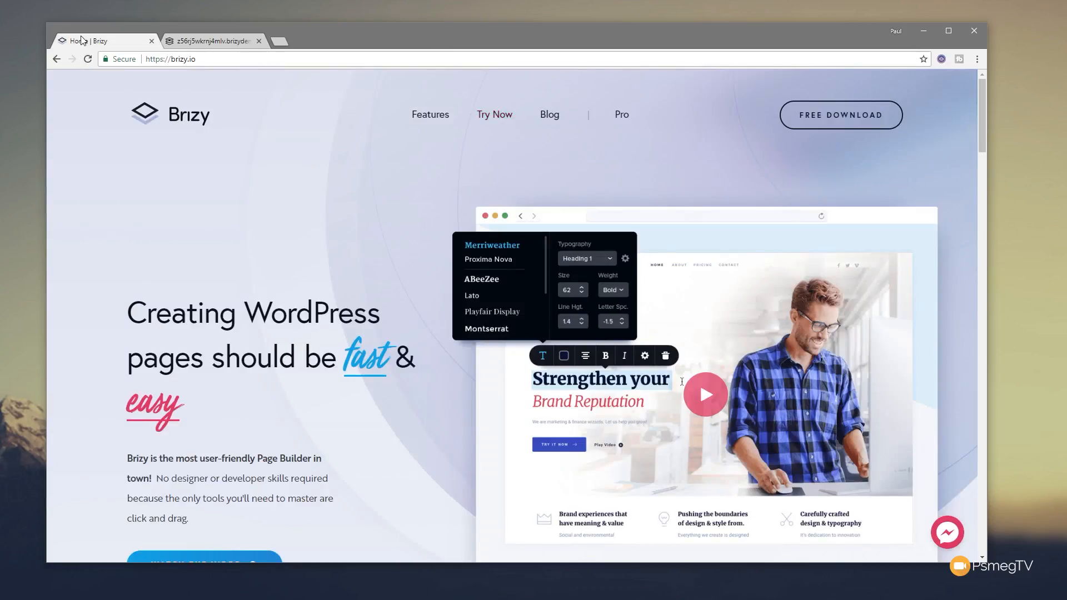
# Scroll down the Brizy homepage to reopen the demo landing page editor.
pyautogui.scroll(-3)
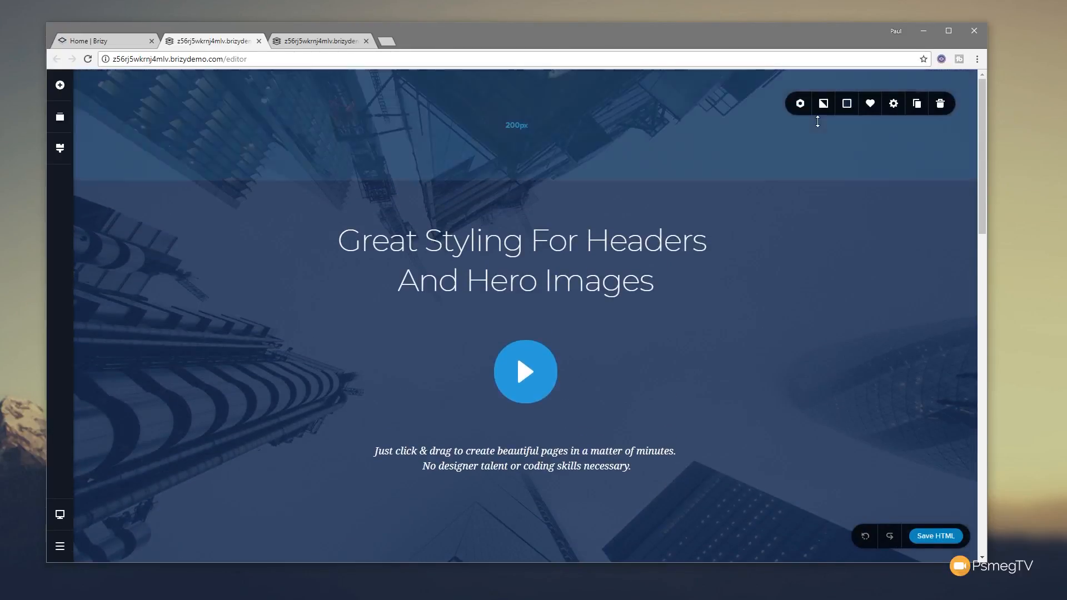
pyautogui.scroll(-3)
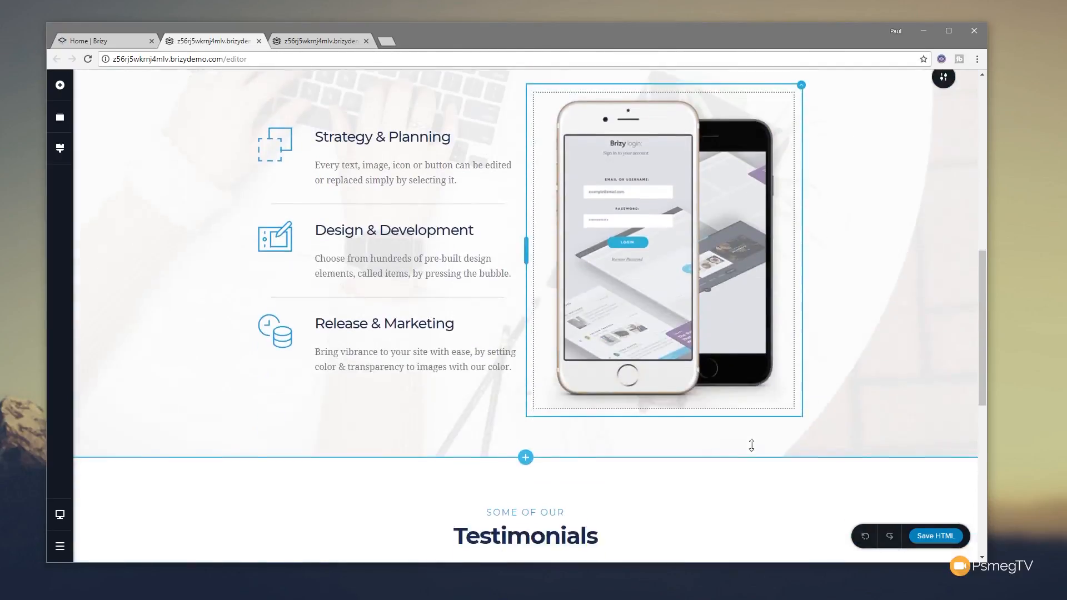
pyautogui.click(524, 457)
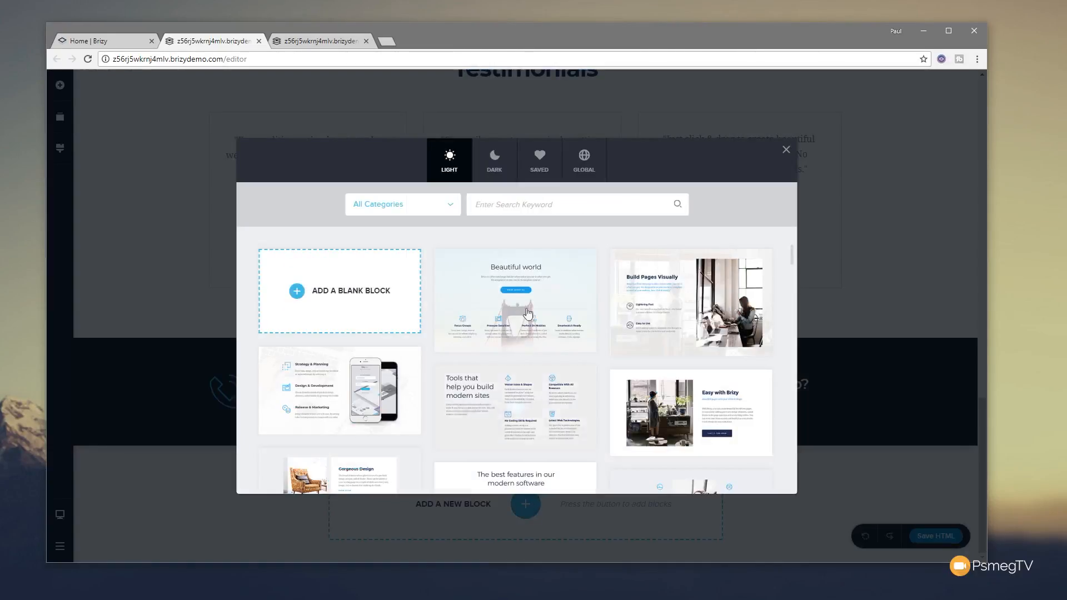
pyautogui.click(538, 160)
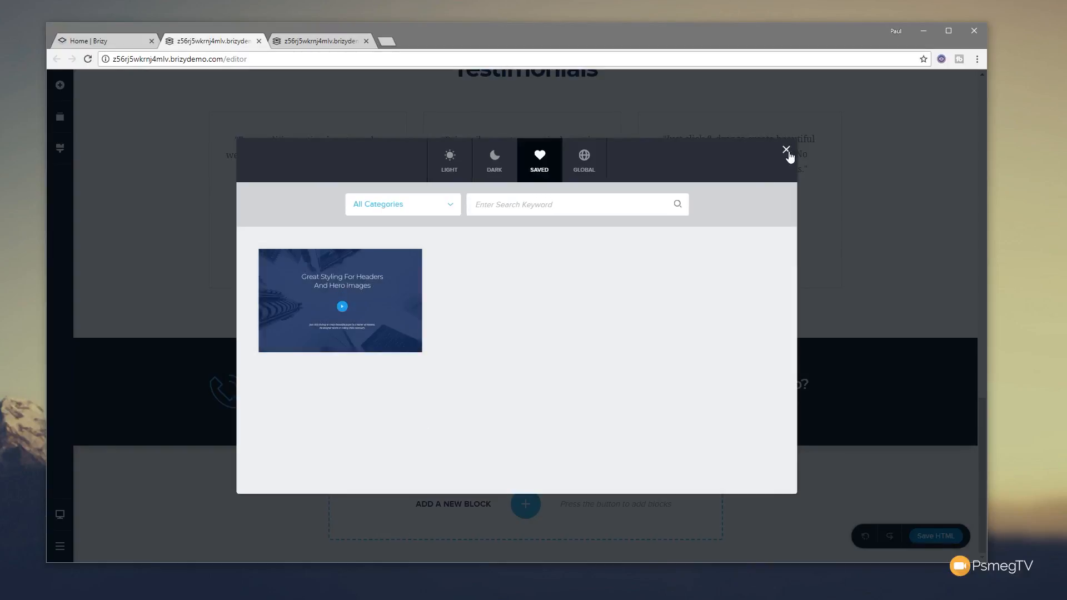
pyautogui.click(785, 149)
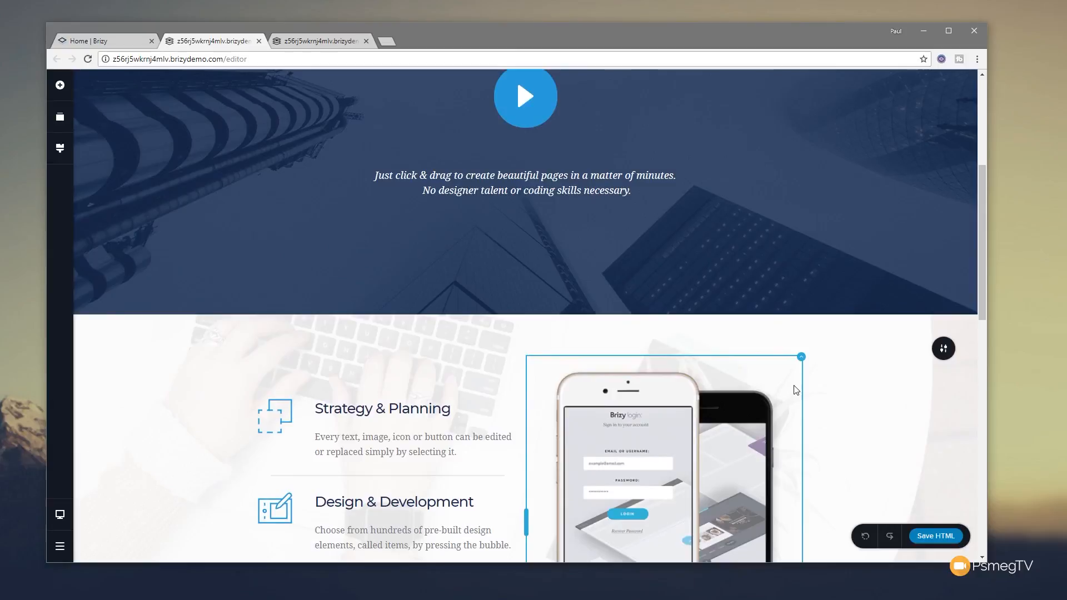
pyautogui.scroll(-3)
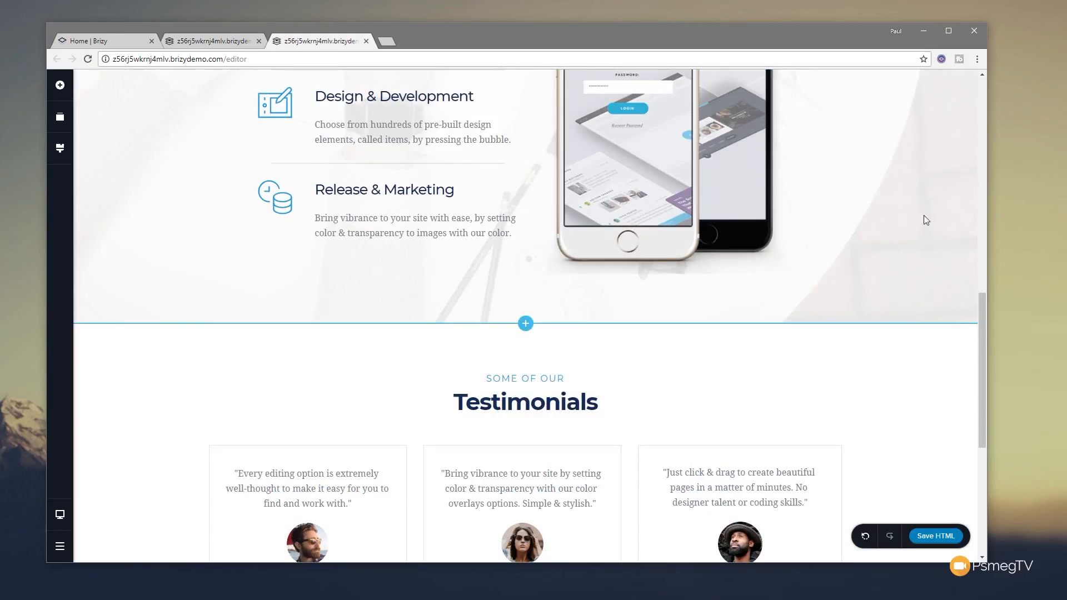
pyautogui.scroll(3)
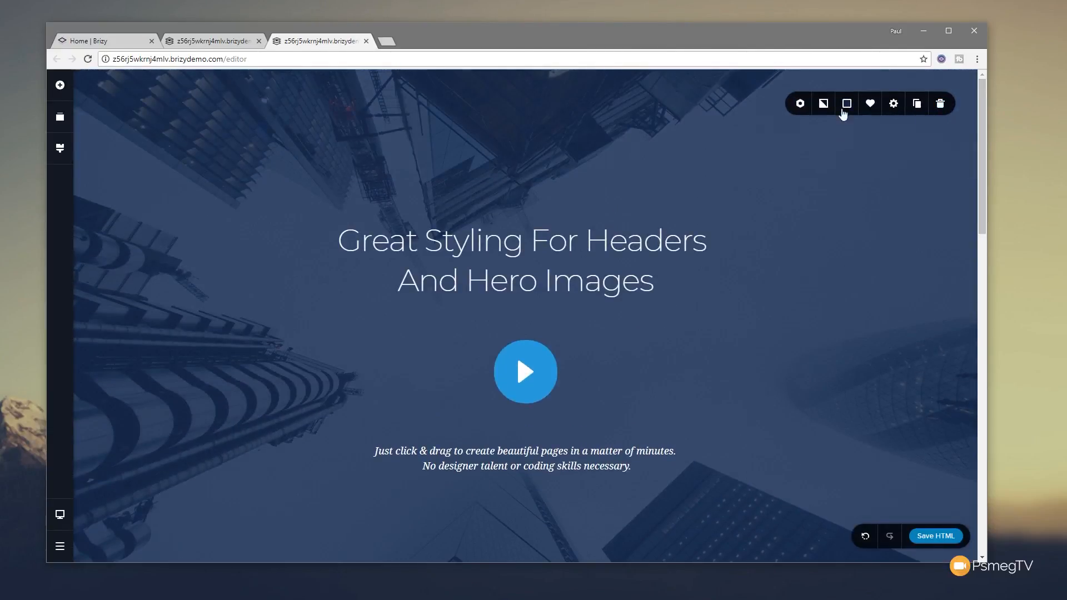
# Upload girl-691790.jpg from the file picker as the hero block's background image.
pyautogui.click(823, 103)
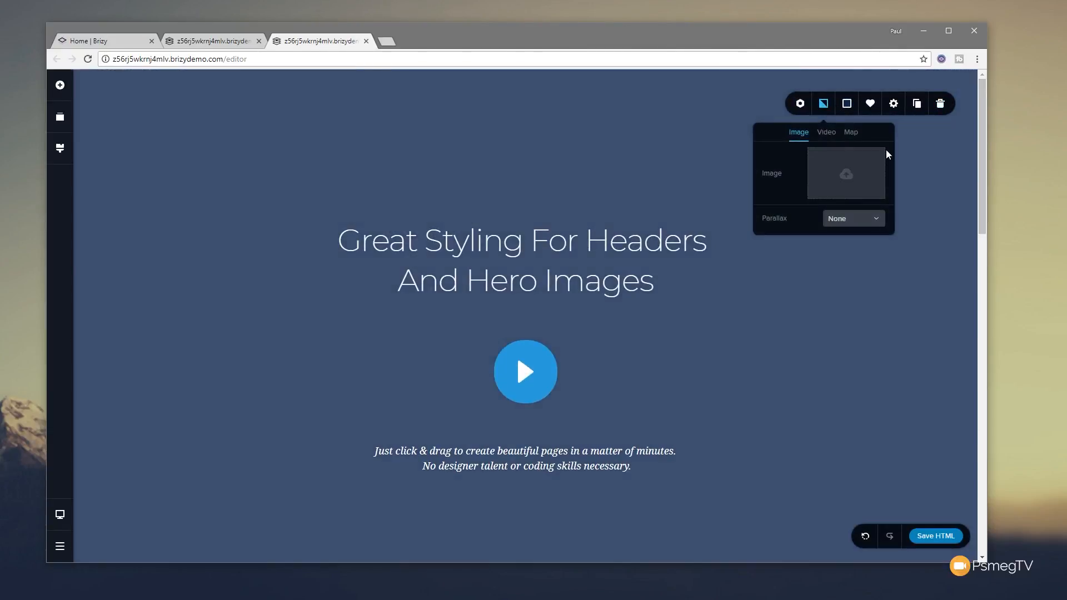
pyautogui.click(845, 173)
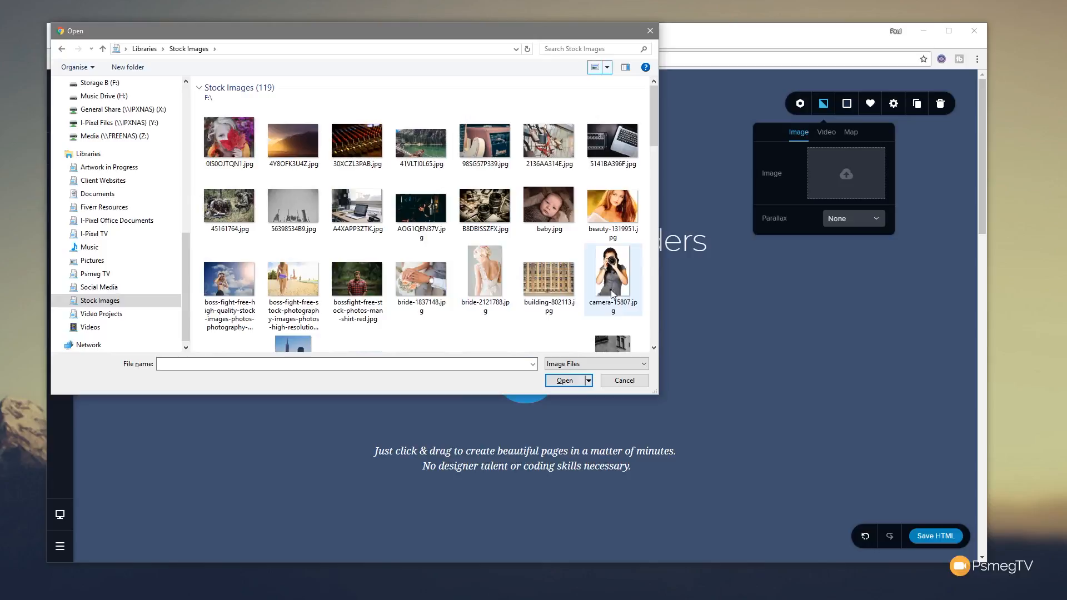
pyautogui.scroll(-3)
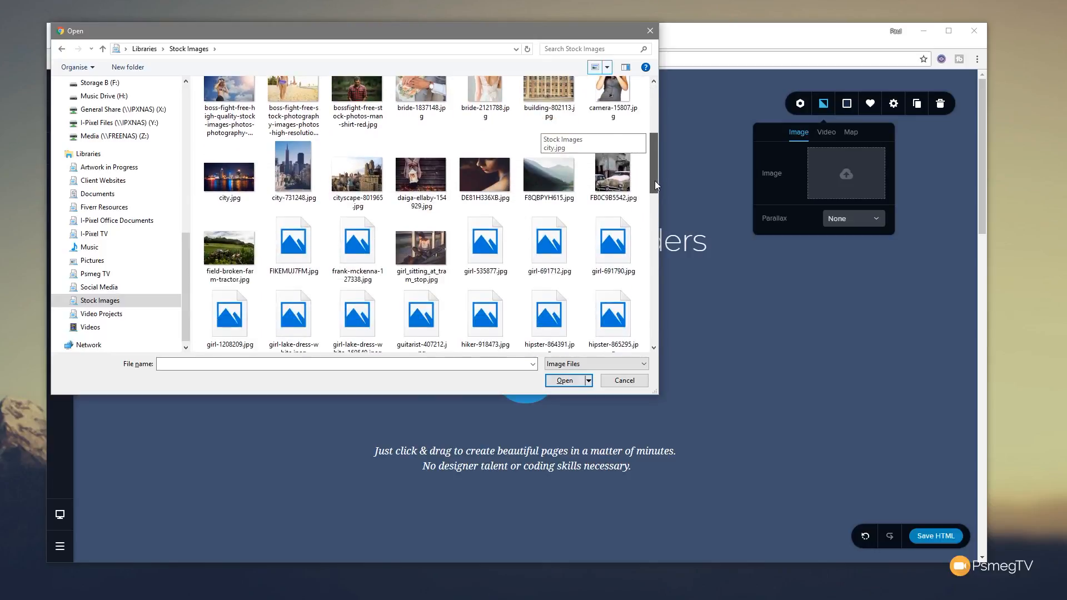
pyautogui.scroll(-3)
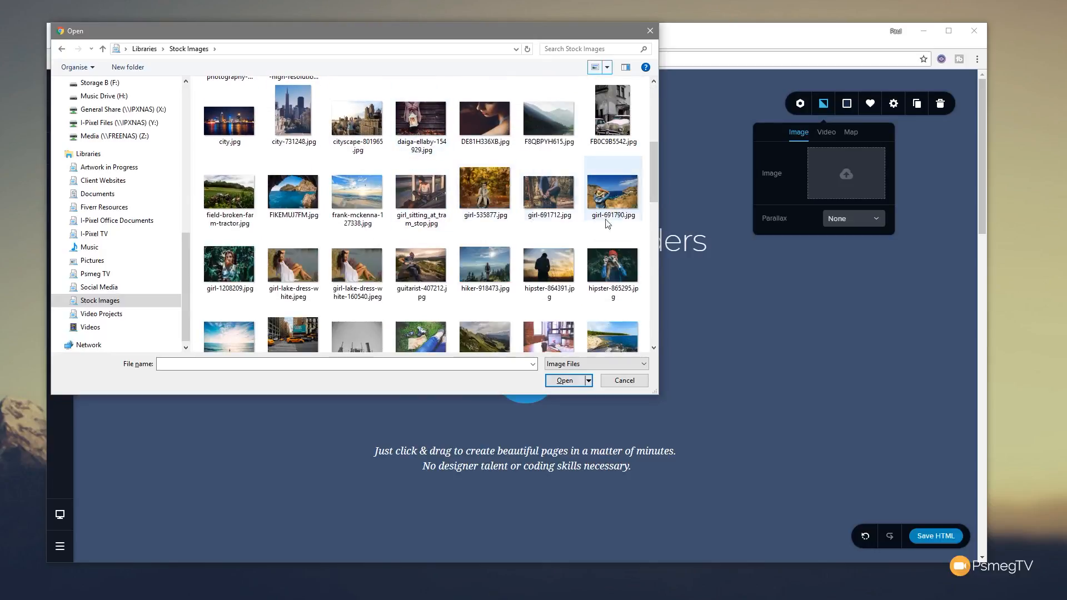
pyautogui.click(611, 188)
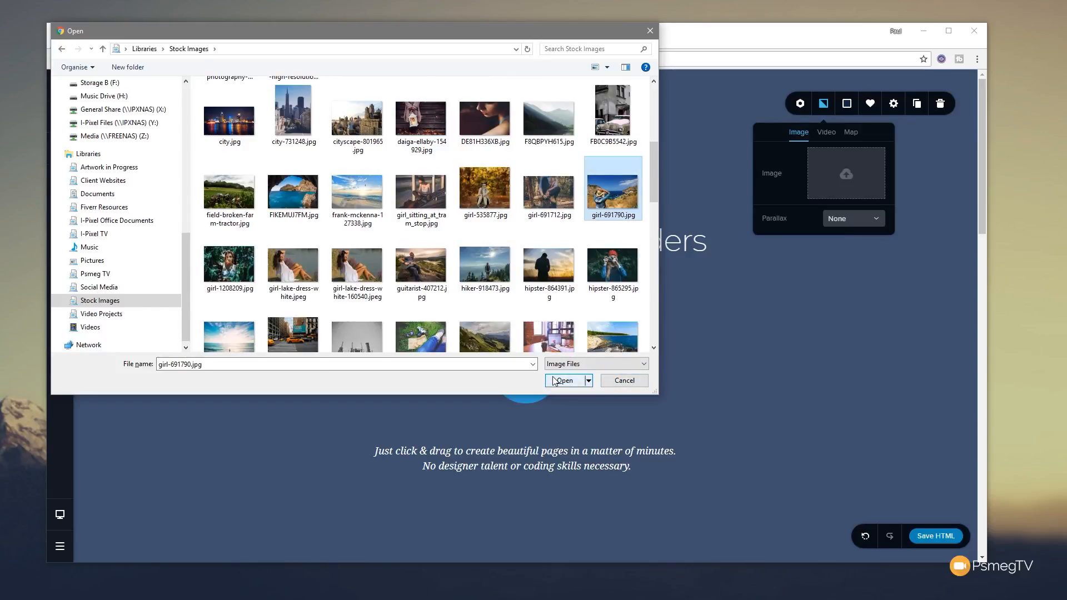
pyautogui.click(564, 380)
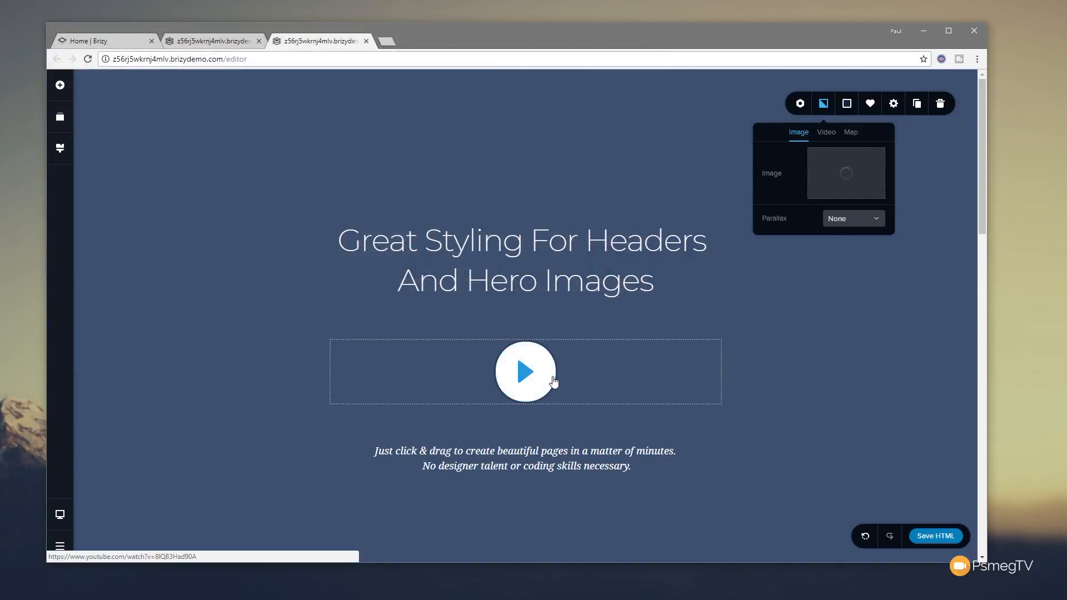